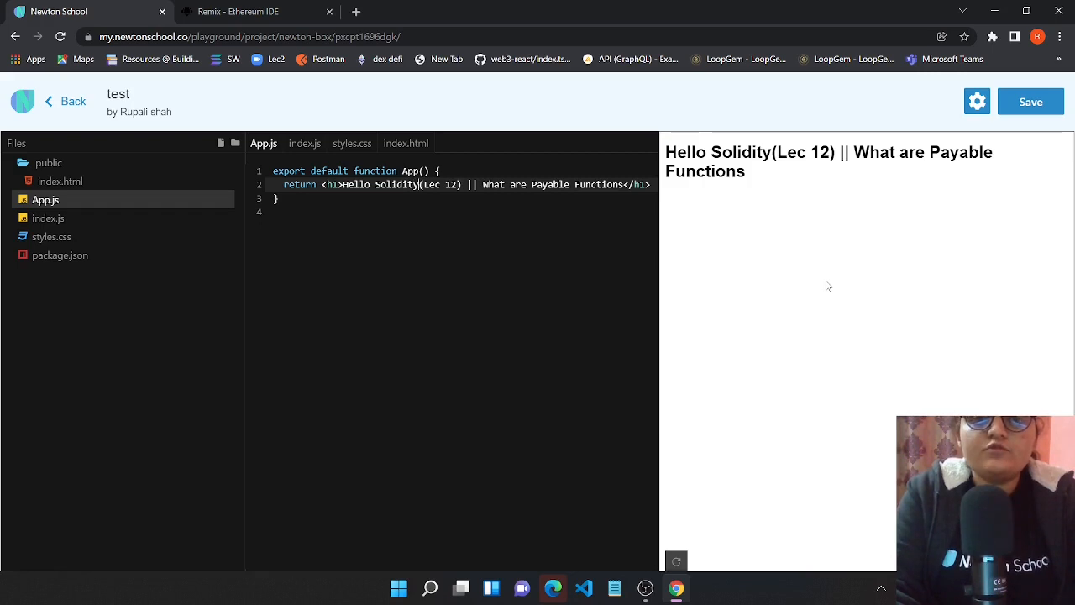
mouse_move(825, 303)
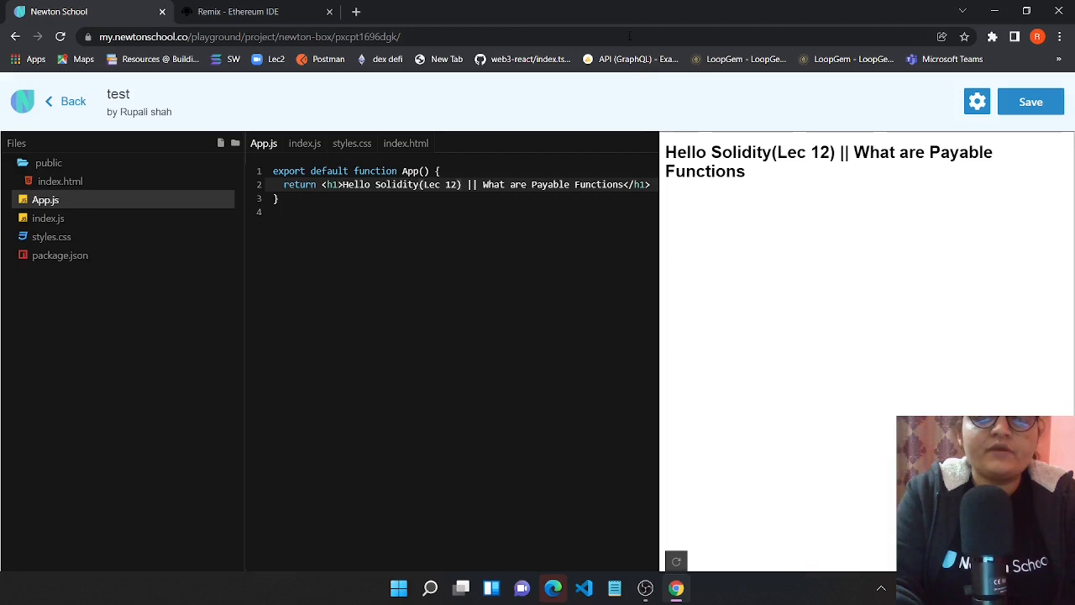
- Switch from the Newton School Playground tab to the Remix IDE tab with lec12.sol
left_click(256, 12)
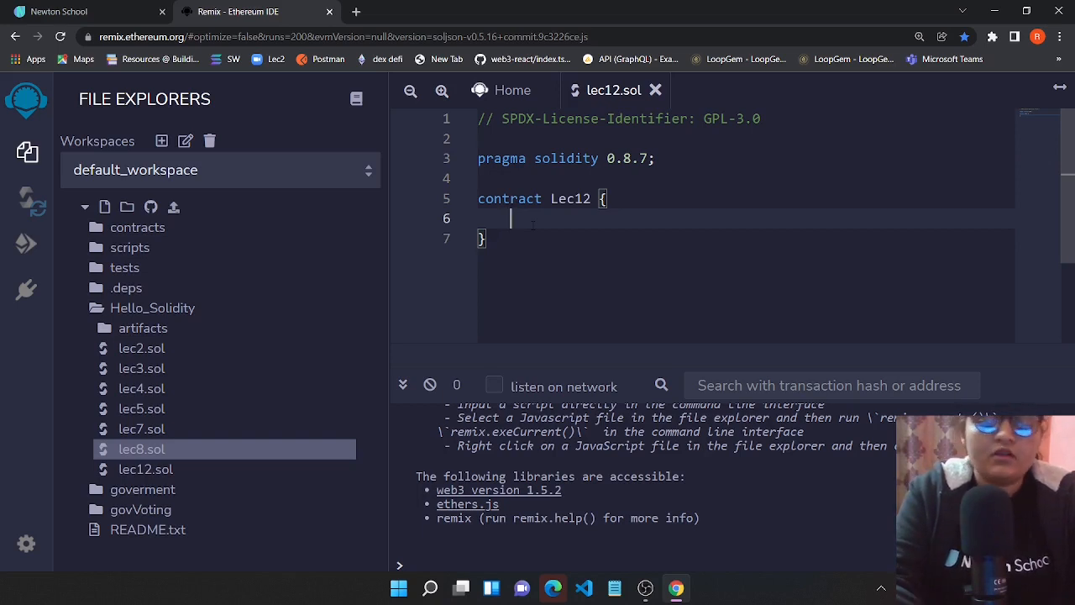
- Add an empty public function _pay() to contract Lec12
type("function")
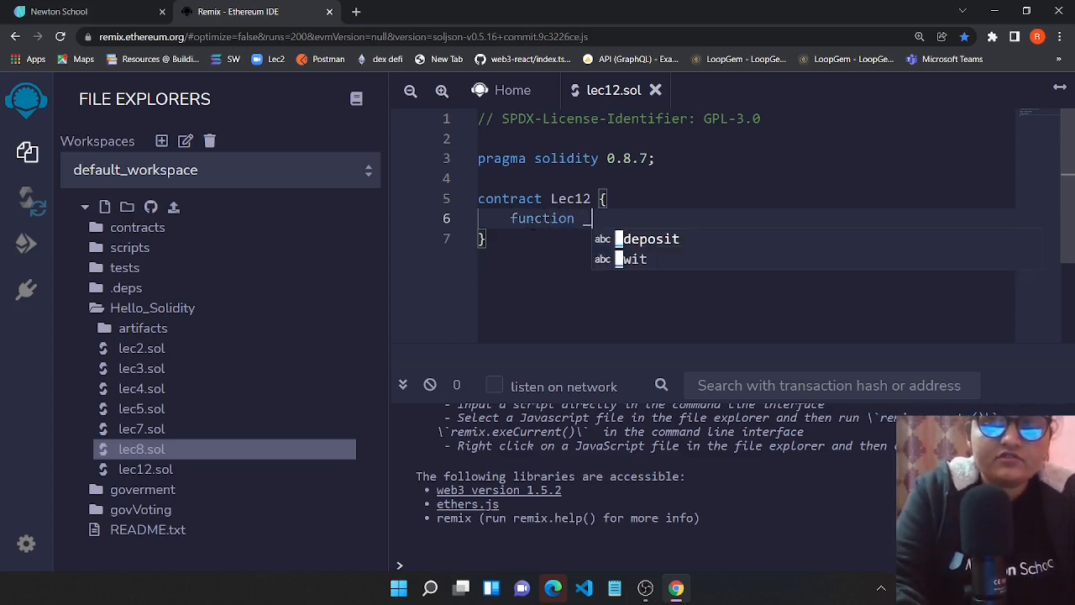
type("_pay")
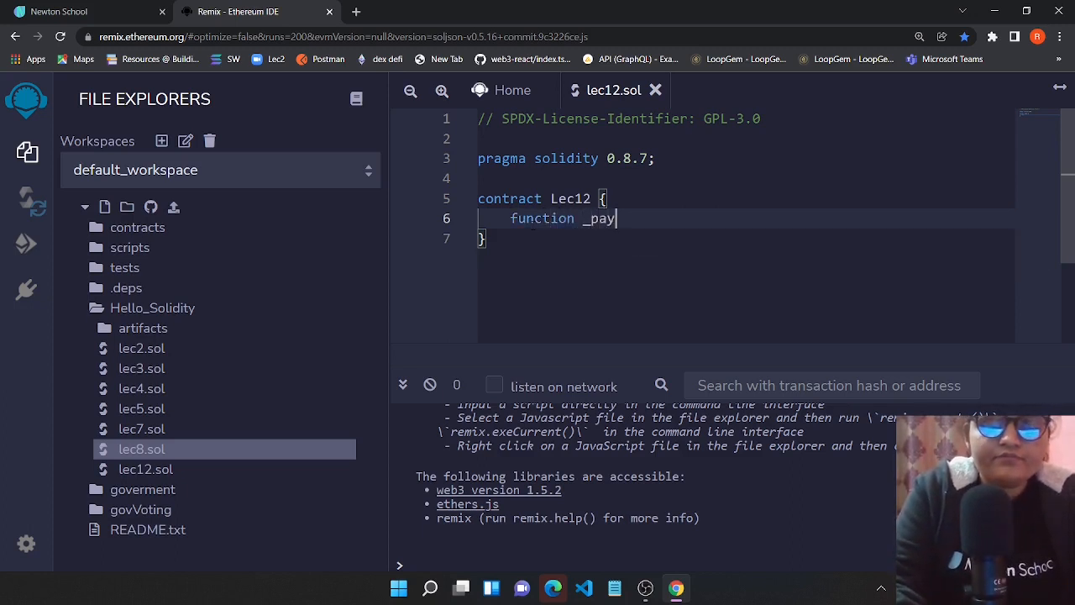
type("()")
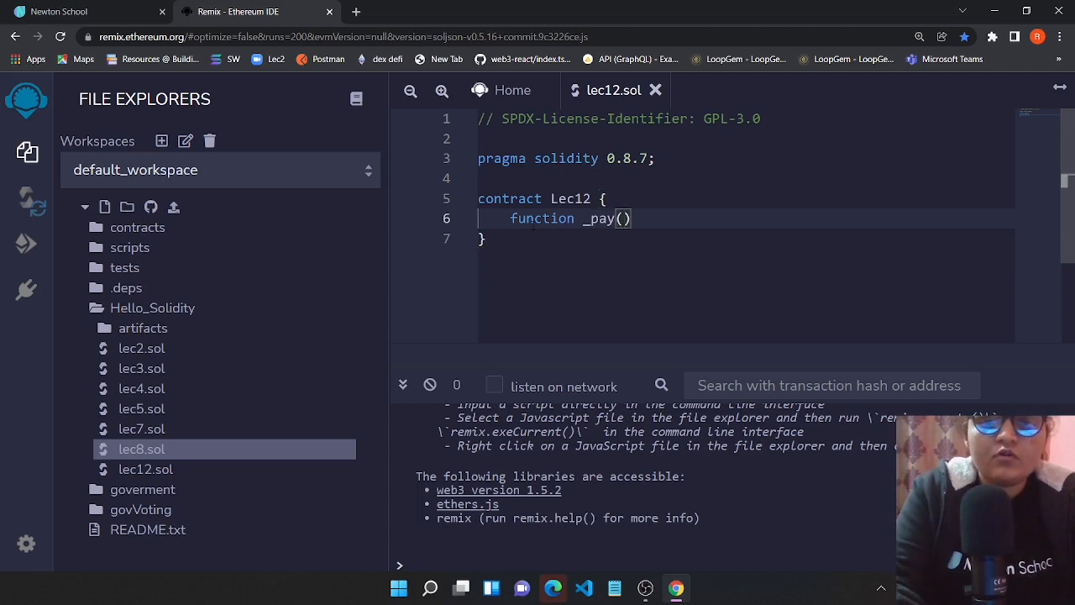
type("public")
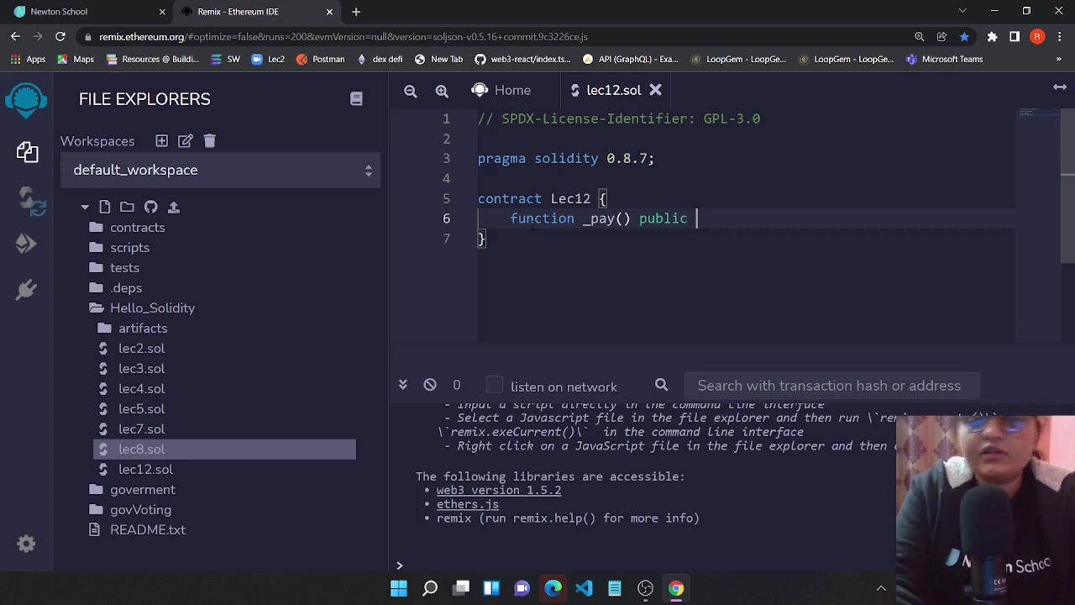
type("{")
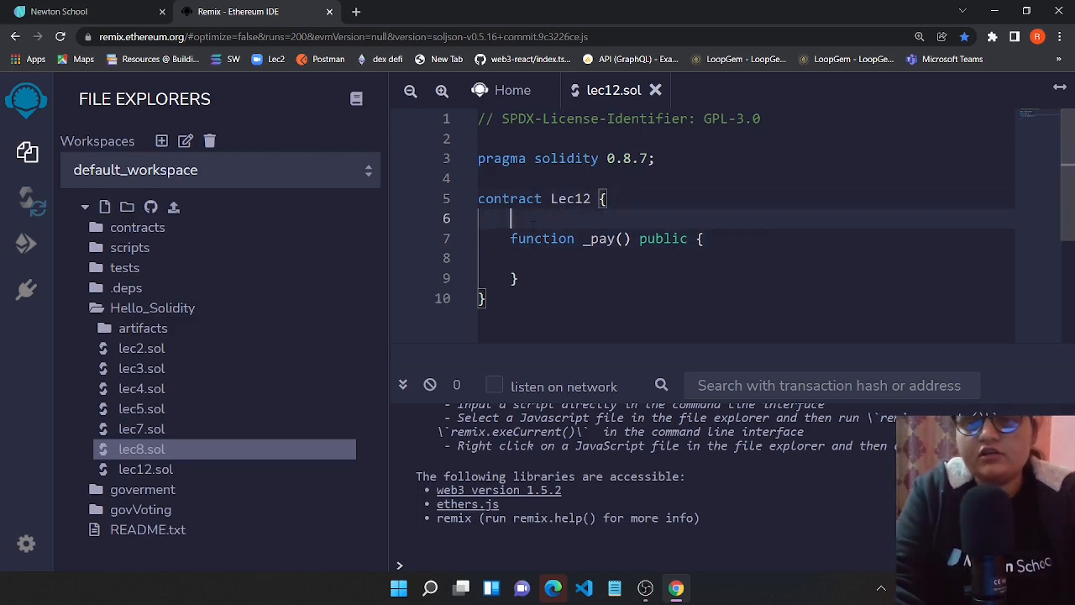
- Declare uint public amt and assign amt = msg.sender inside _pay
type("uint")
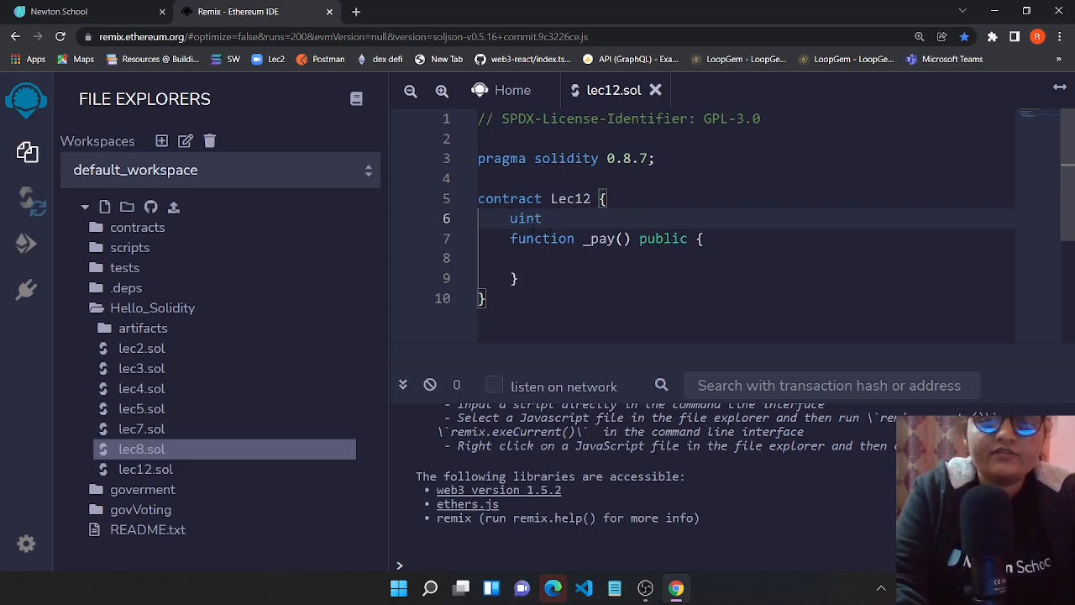
type("public")
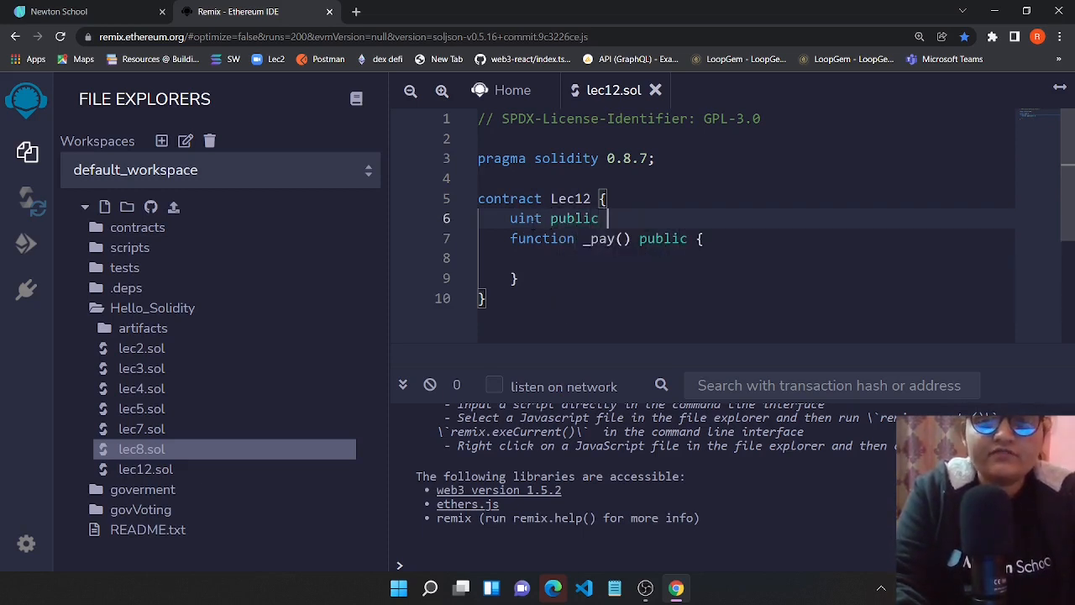
type("amt;")
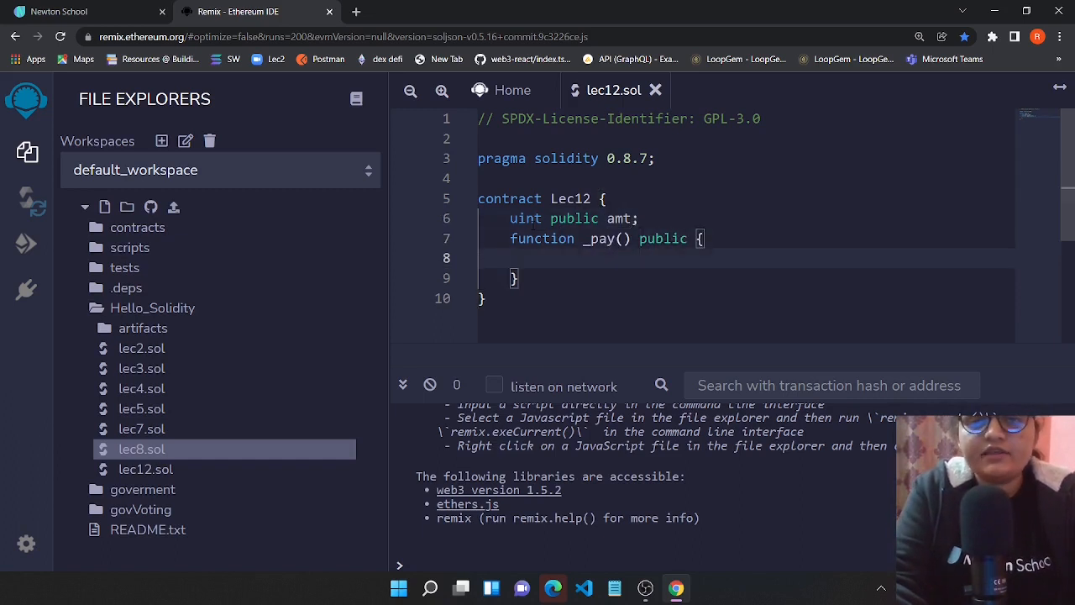
type("amt")
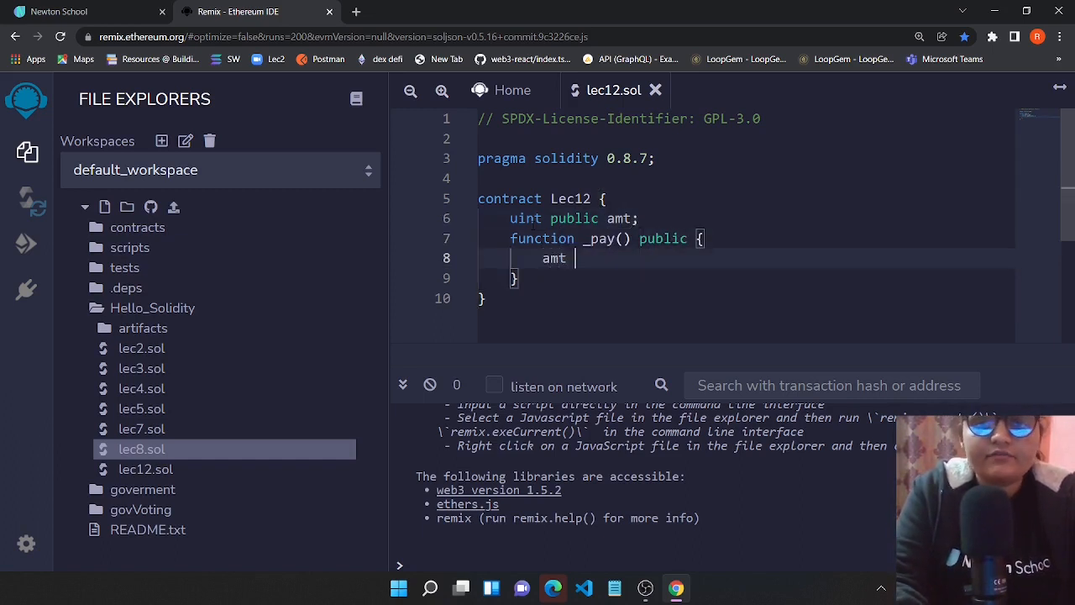
type("=")
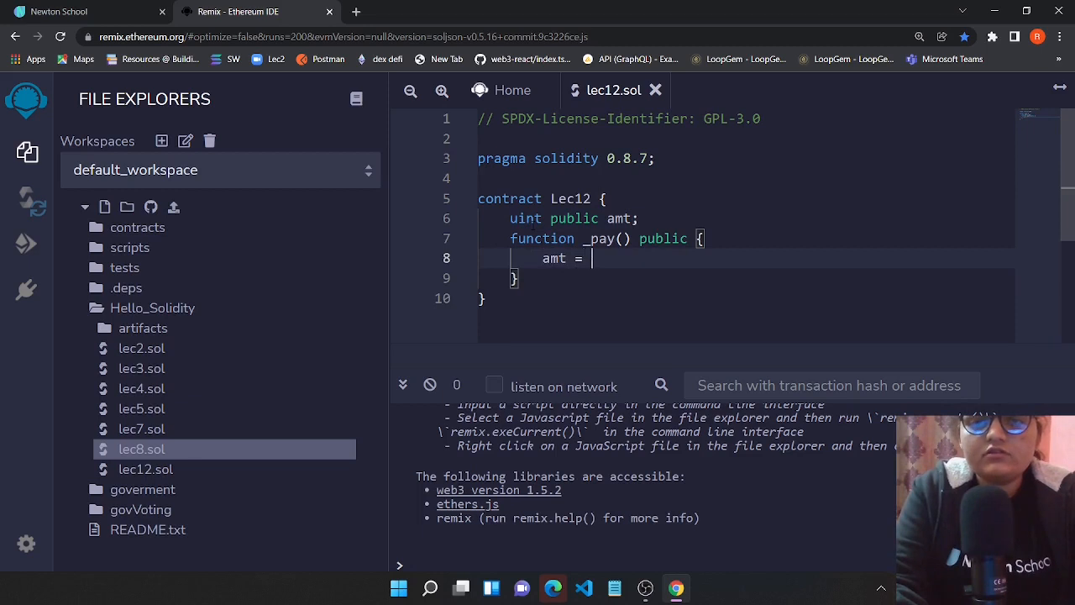
type("msg.sender;")
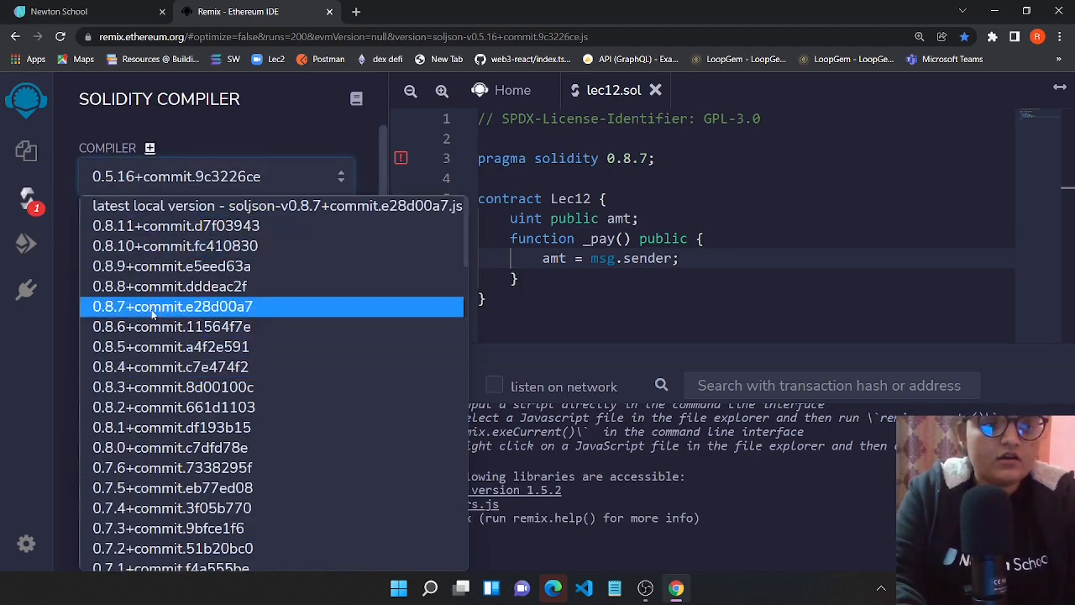
- Select compiler version 0.8.7 and compile lec12.sol
left_click(171, 306)
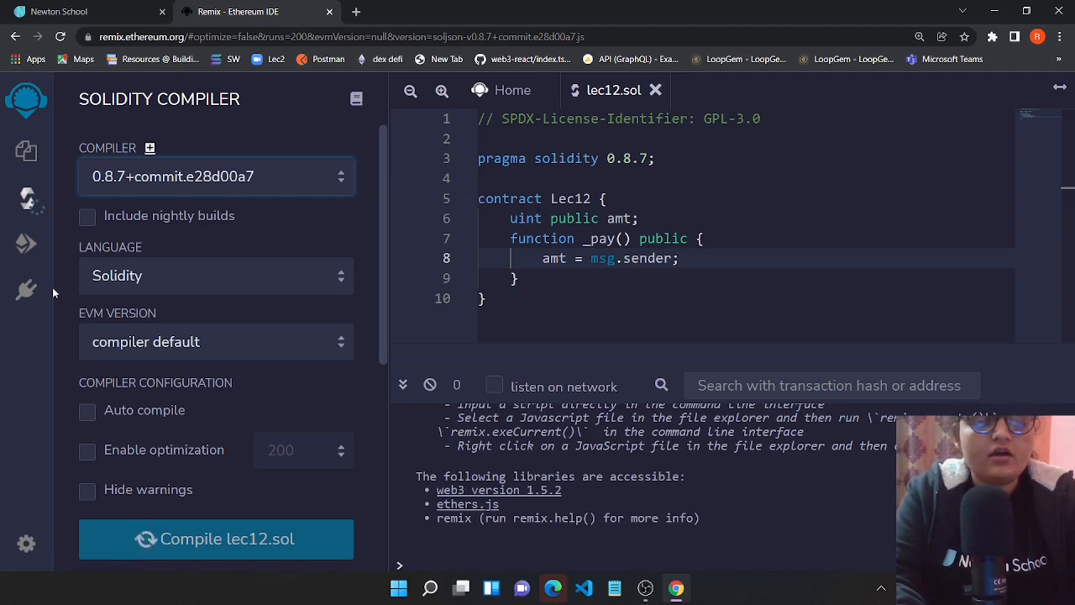
left_click(215, 538)
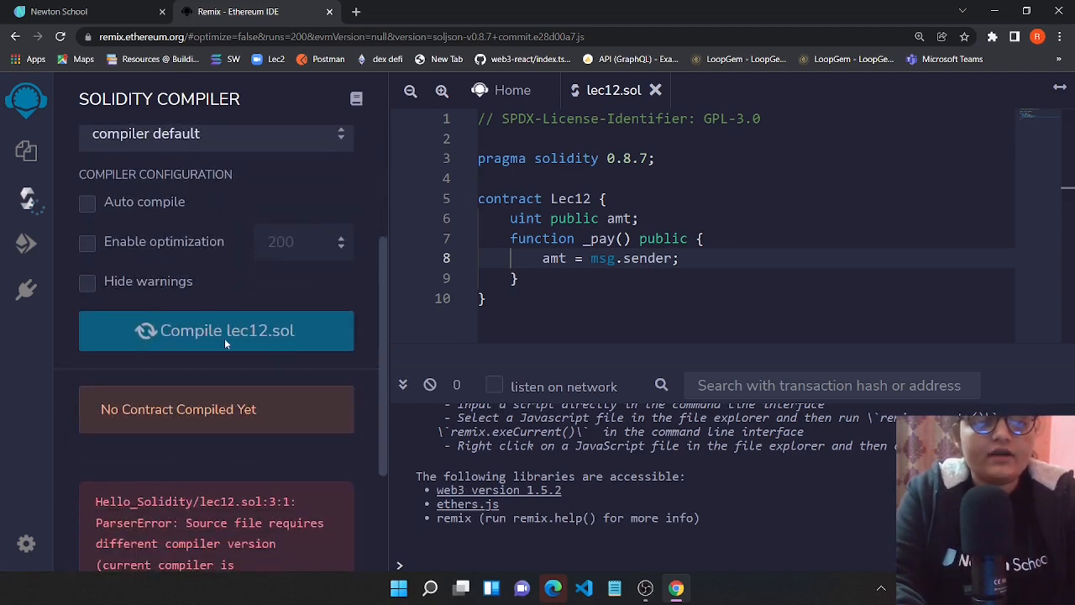
left_click(215, 329)
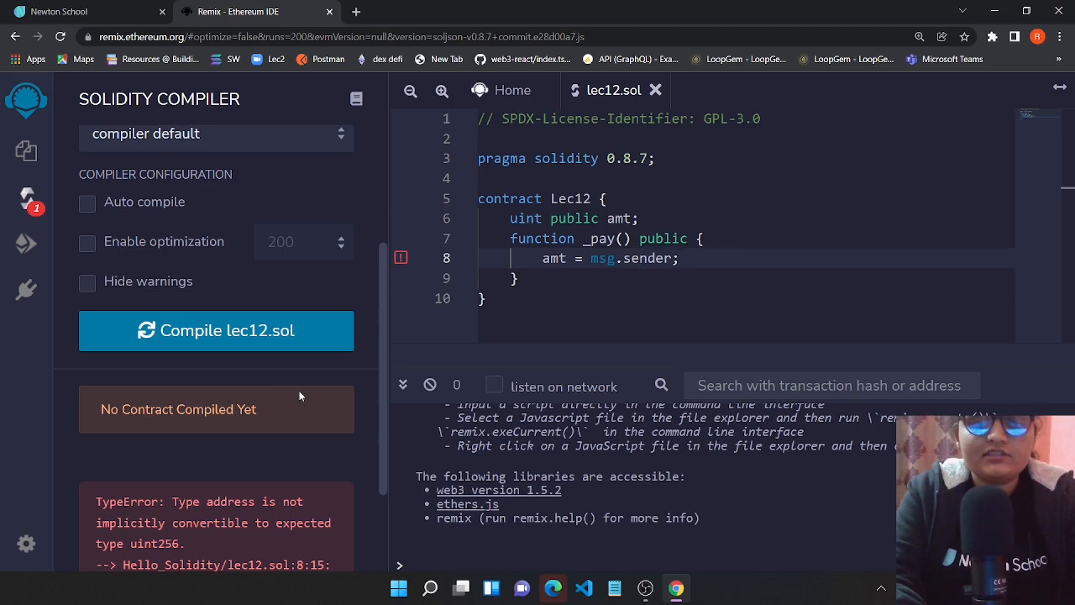
scroll("down", 3)
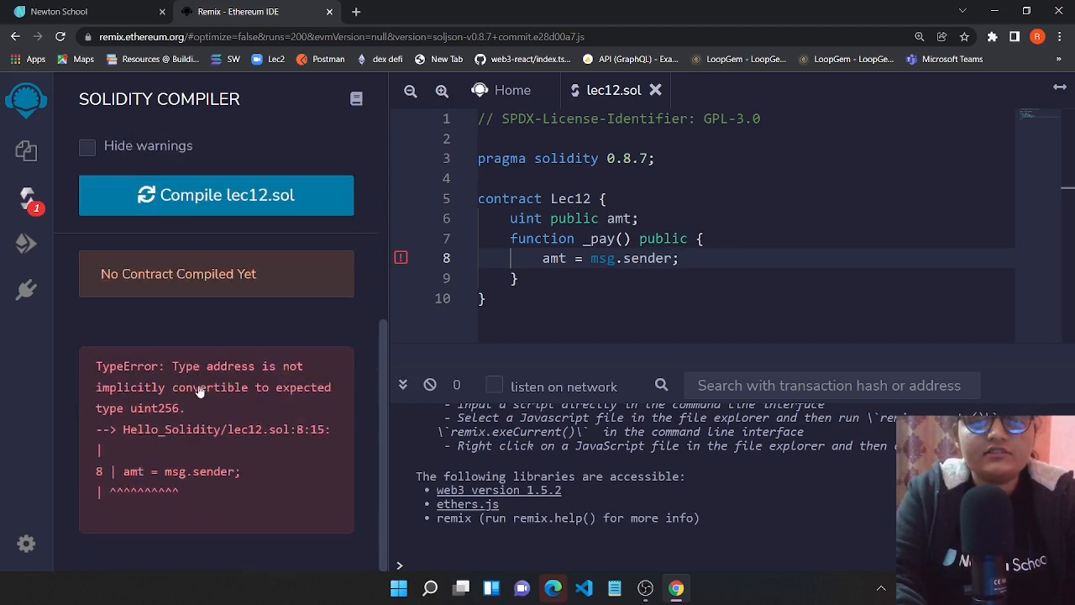
mouse_move(154, 418)
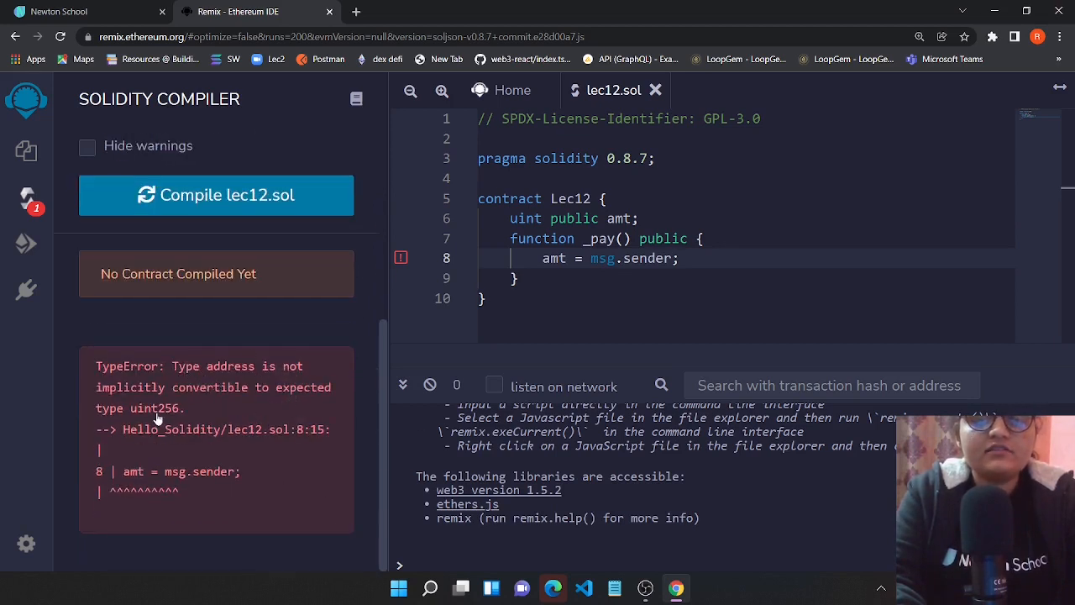
mouse_move(329, 408)
type("v")
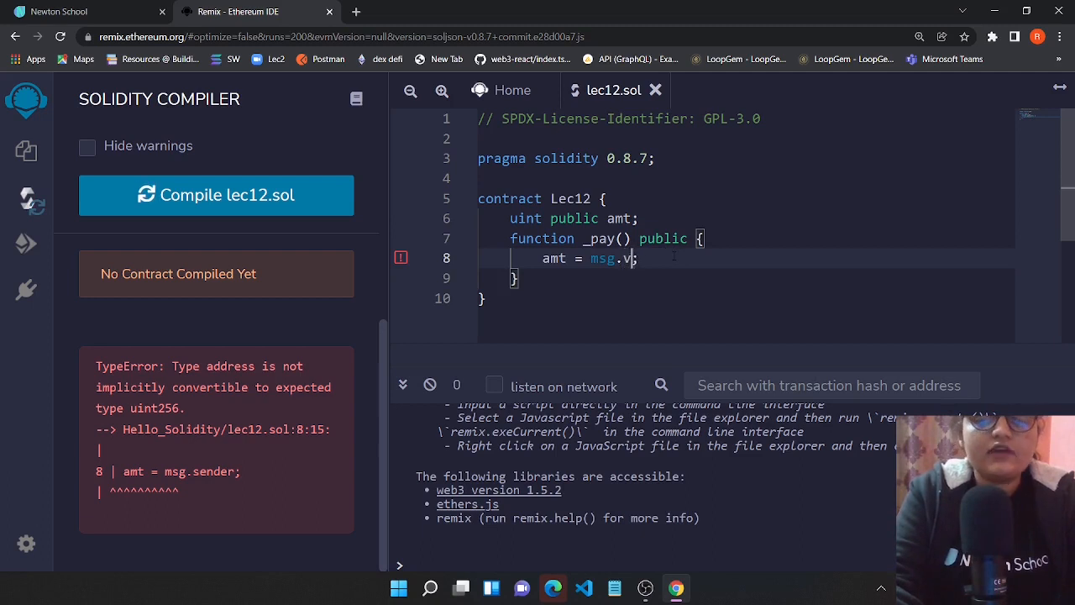
- Change msg.sender to msg.value and mark _pay as payable so it compiles
type("alue")
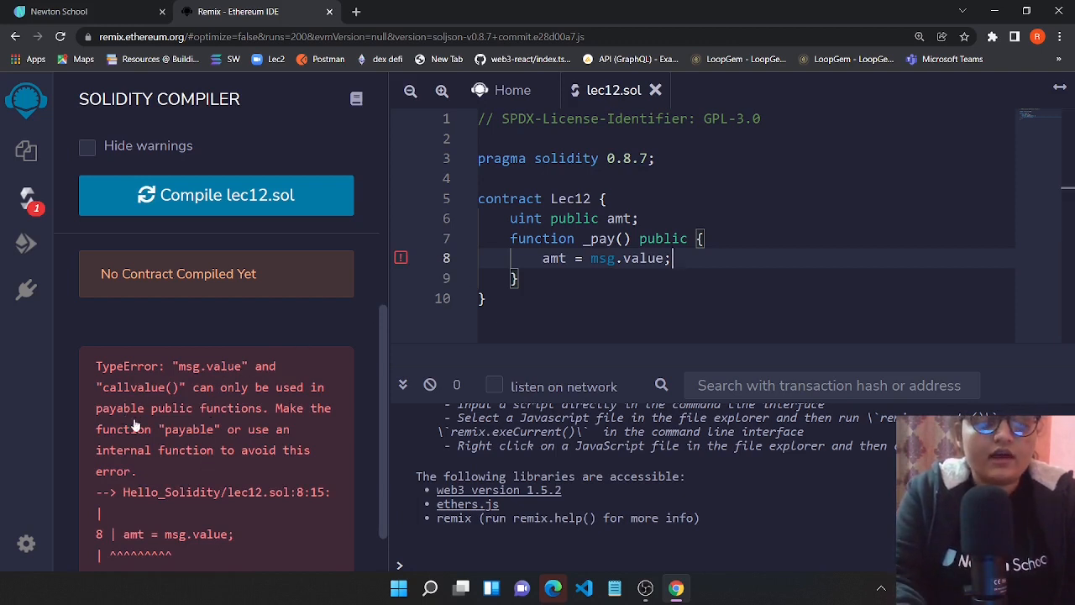
mouse_move(84, 437)
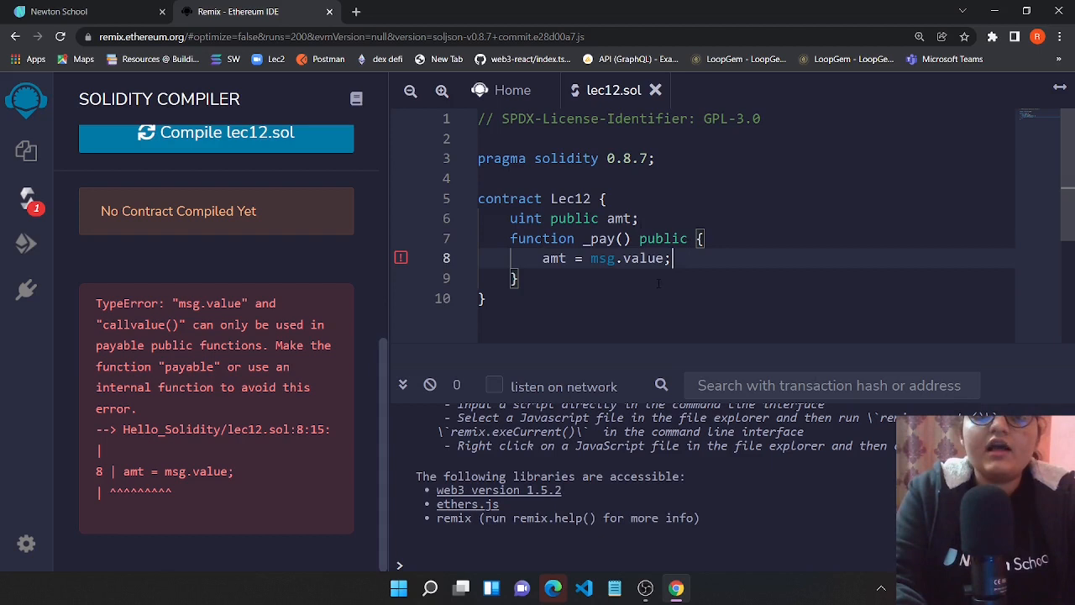
double_click(601, 259)
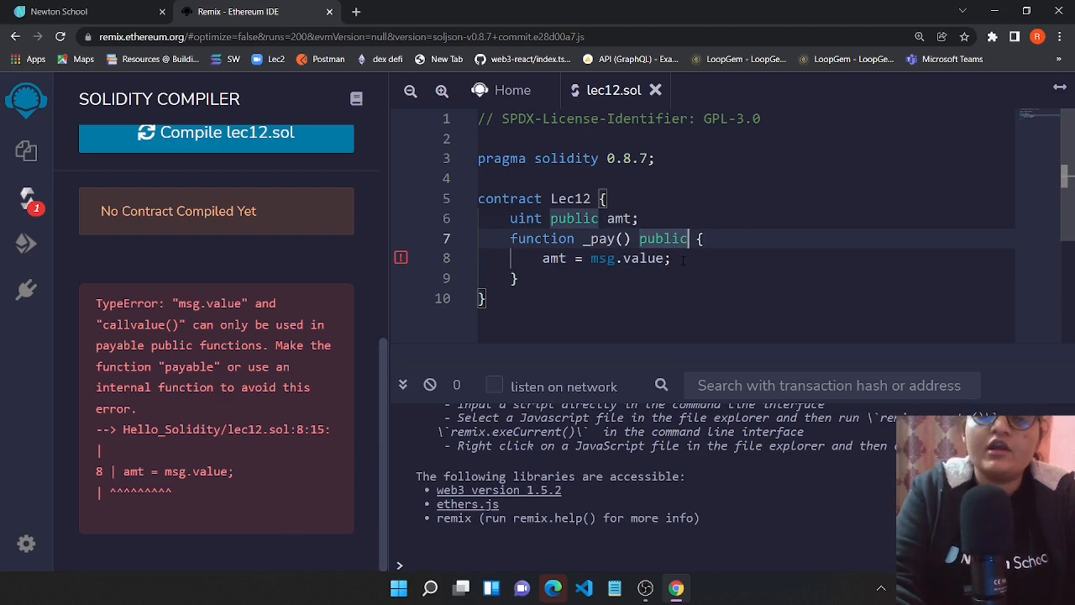
type("payable")
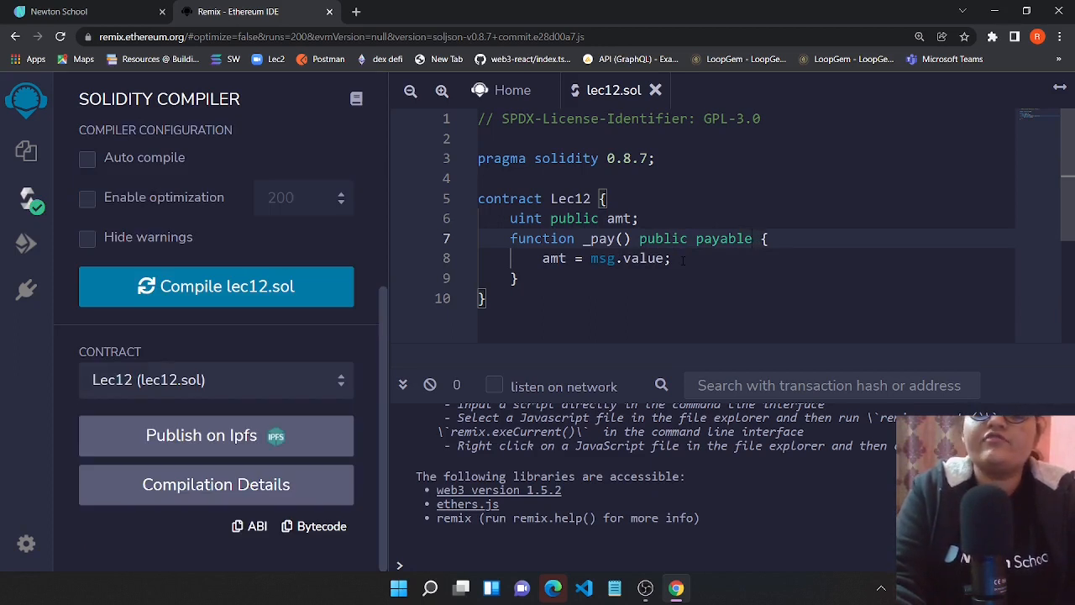
- Deploy the Lec12 contract and expand its deployed instance
left_click(598, 238)
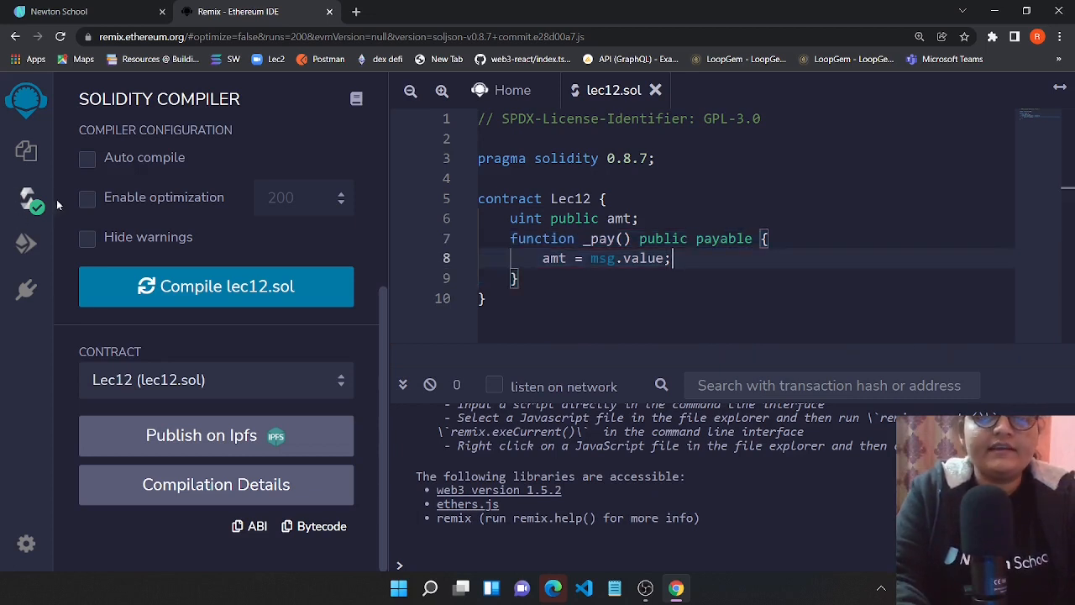
left_click(27, 244)
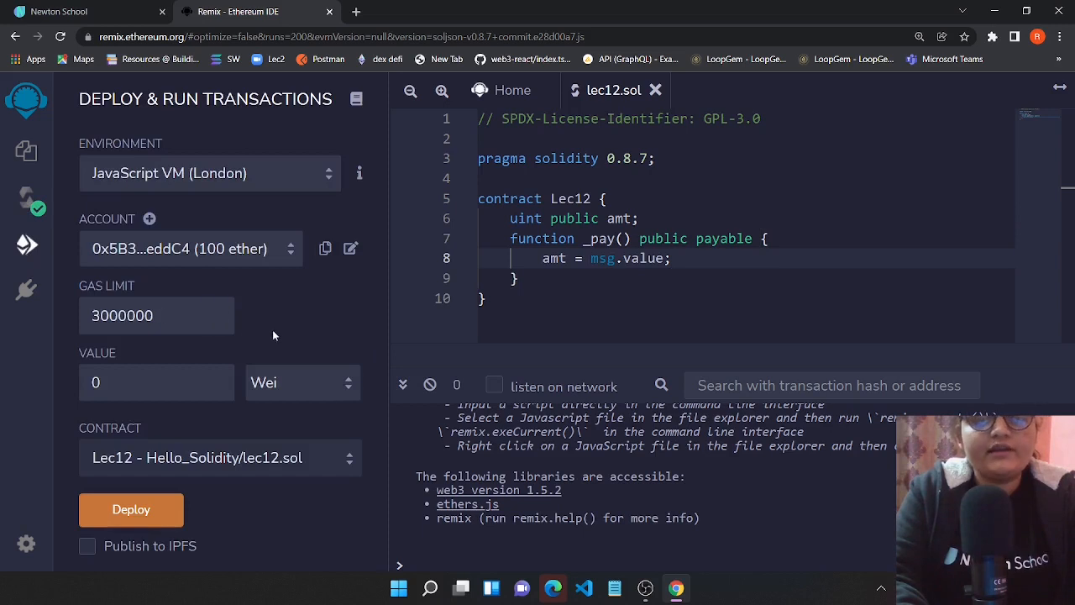
scroll("down", 3)
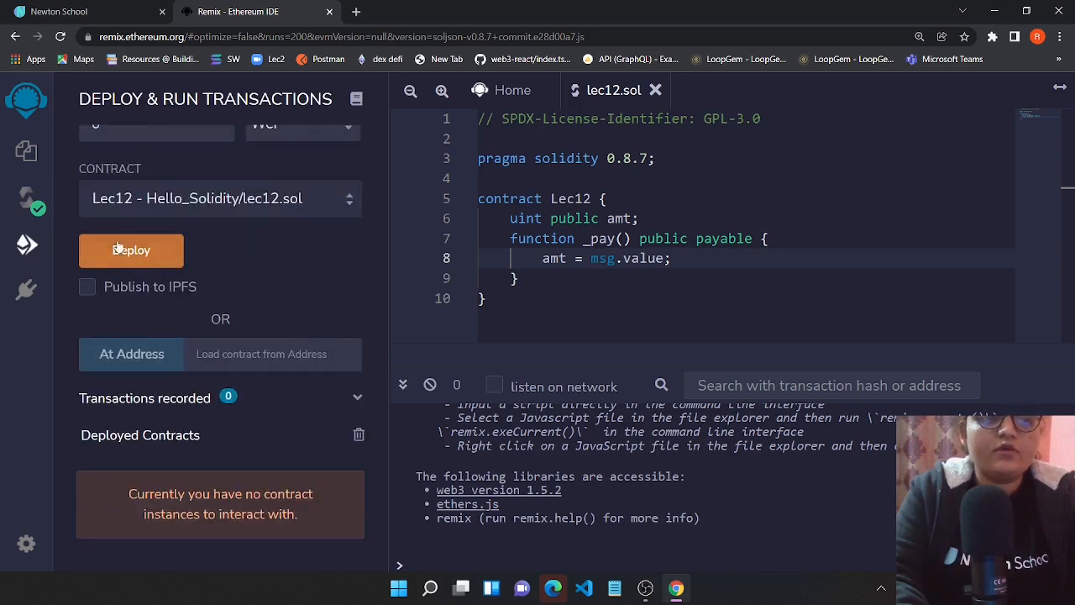
left_click(131, 250)
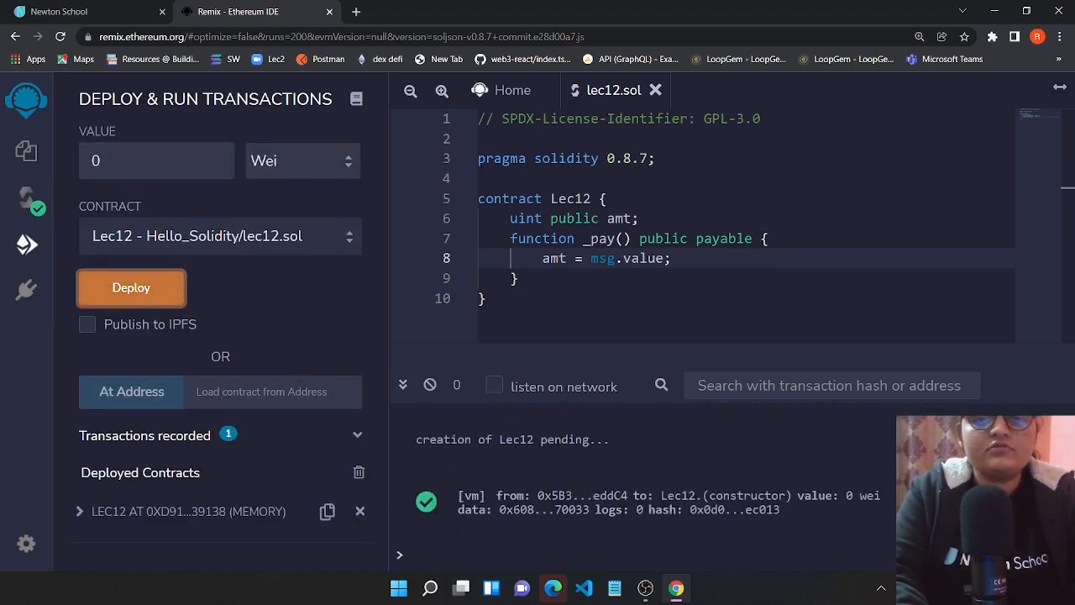
left_click(81, 511)
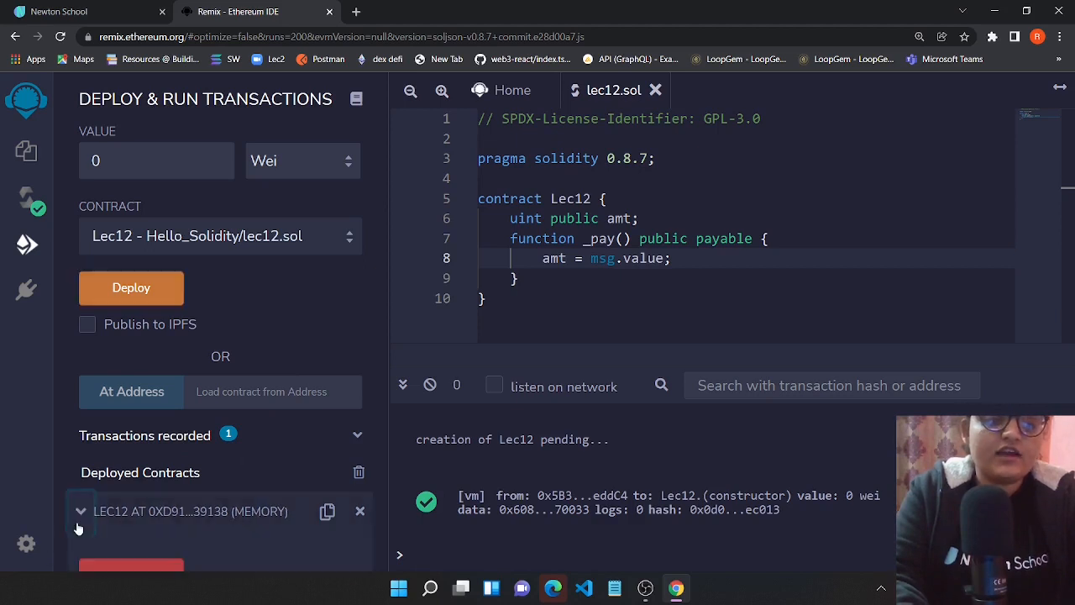
- Send 10 ether to the contract via _pay and read back amt
left_click(81, 511)
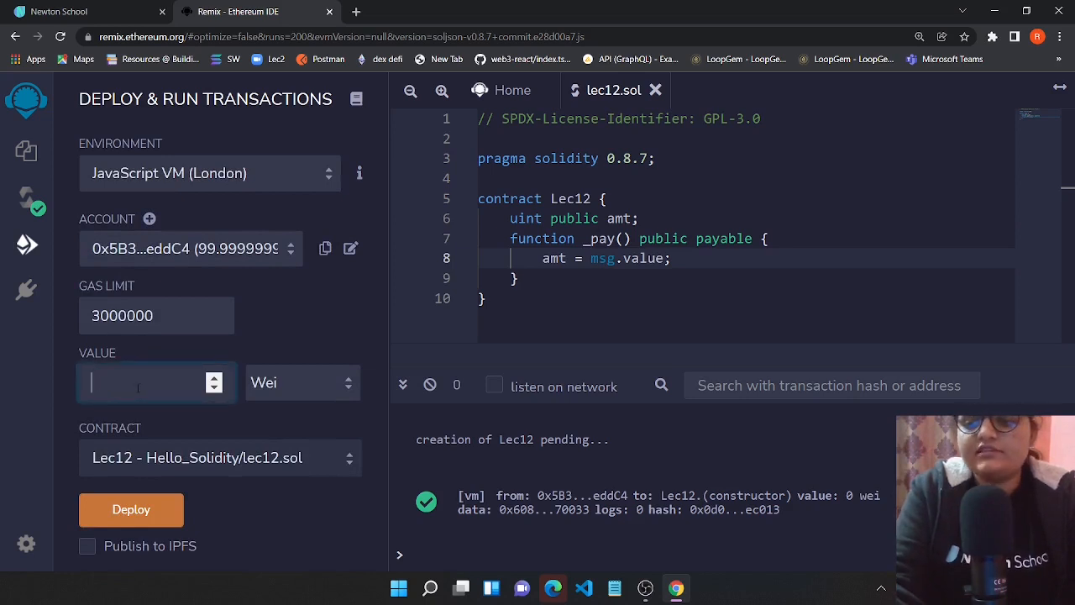
left_click(299, 383)
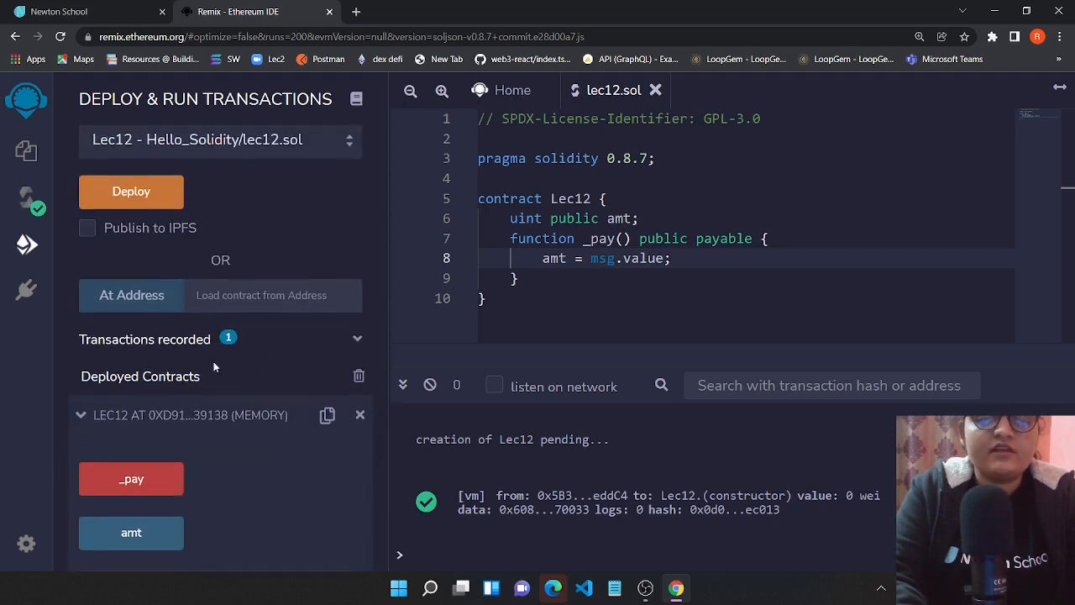
scroll("down", 3)
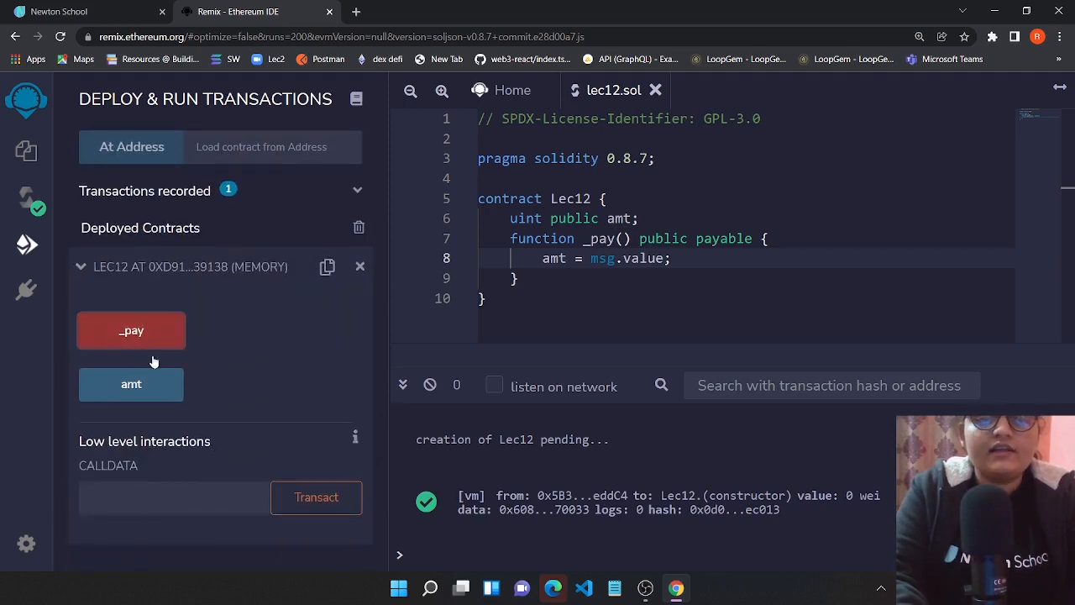
left_click(131, 329)
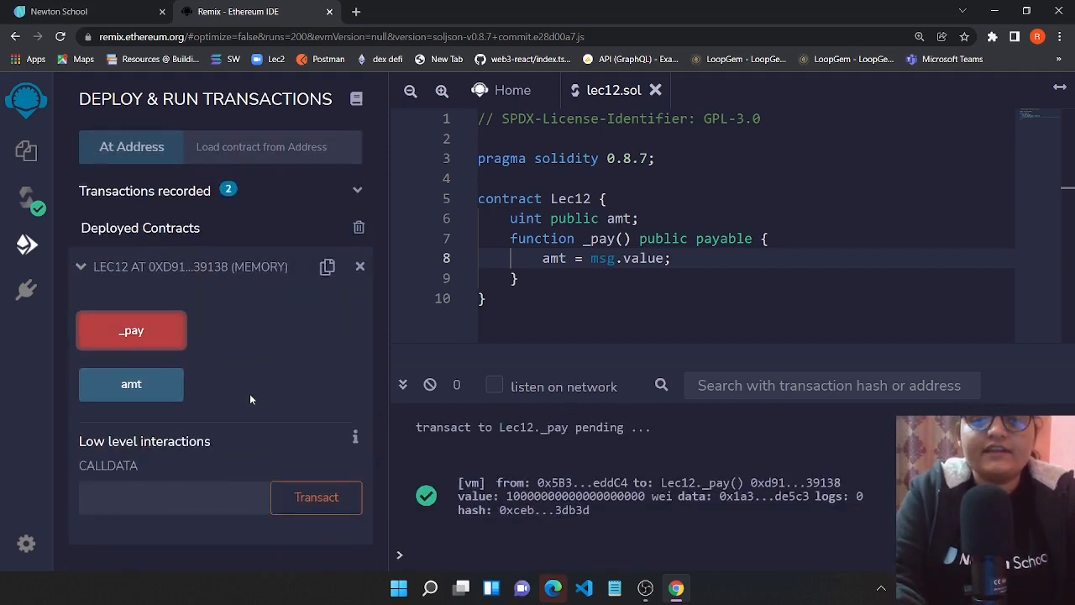
mouse_move(164, 377)
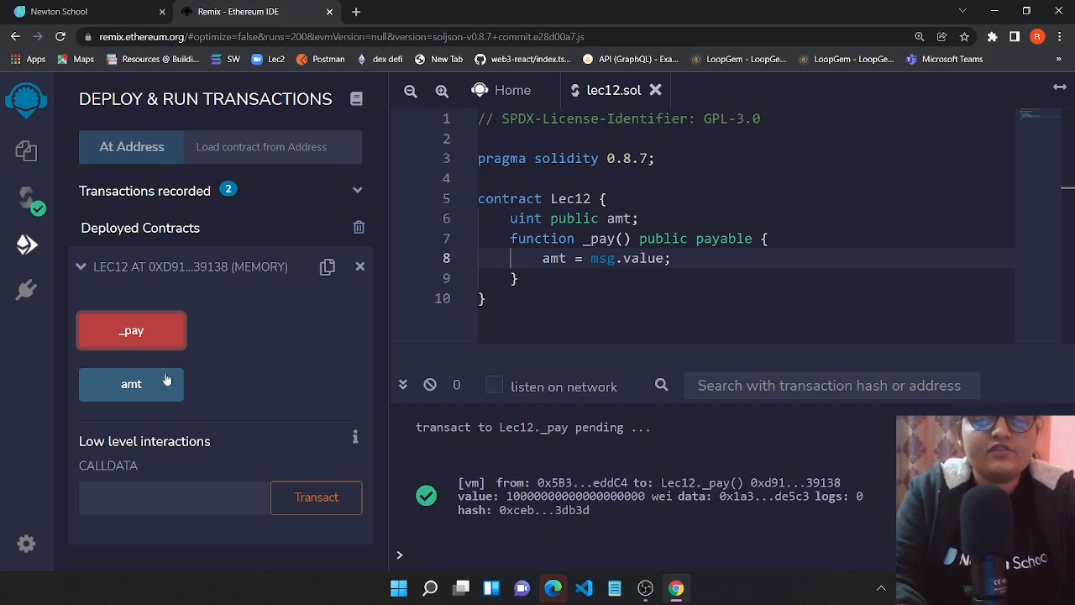
left_click(131, 383)
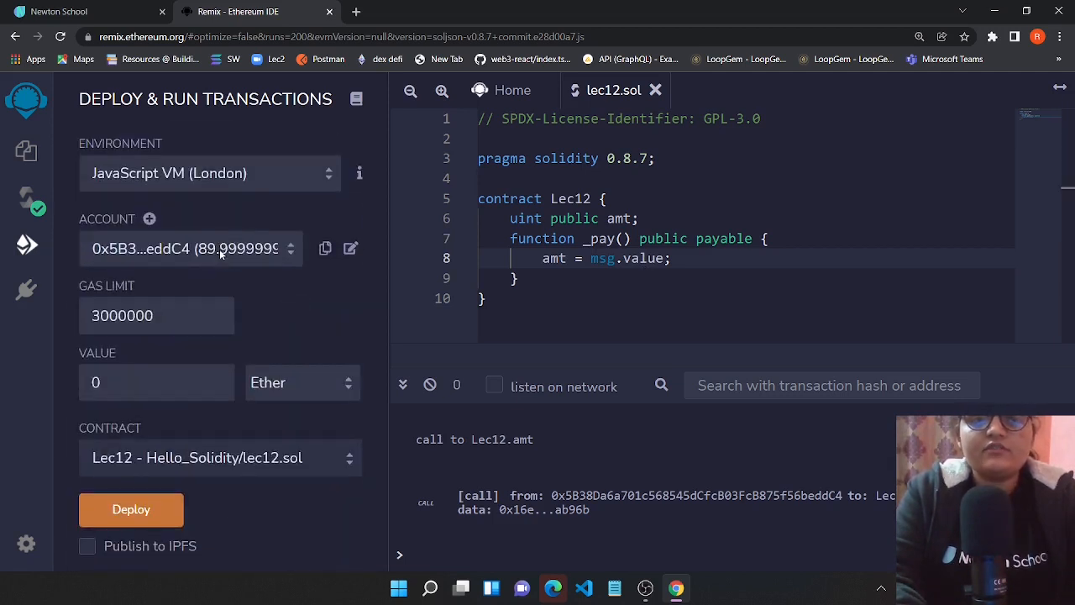
mouse_move(226, 261)
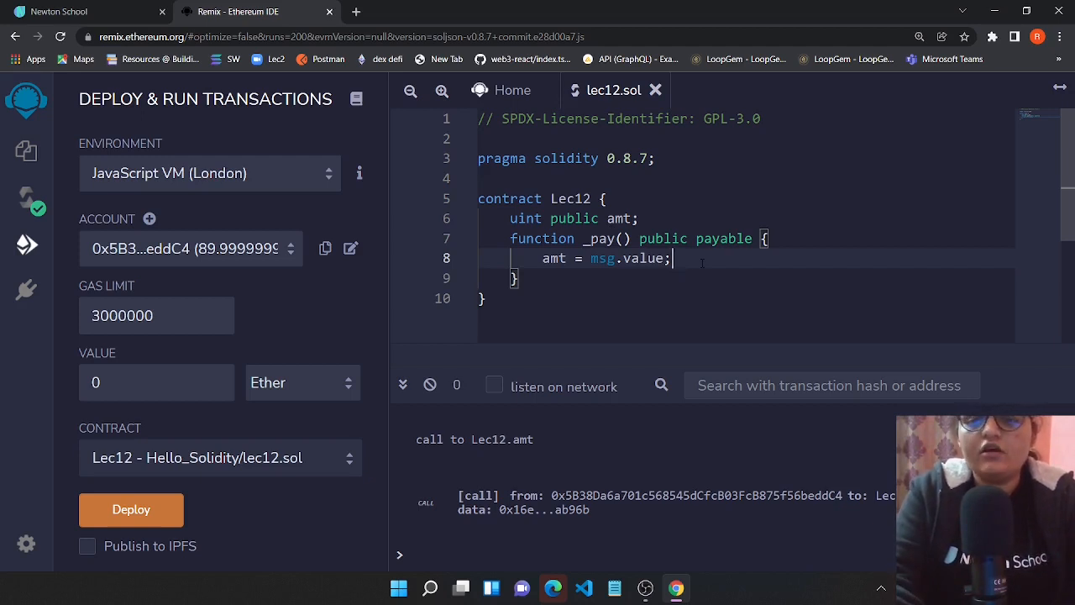
key("enter")
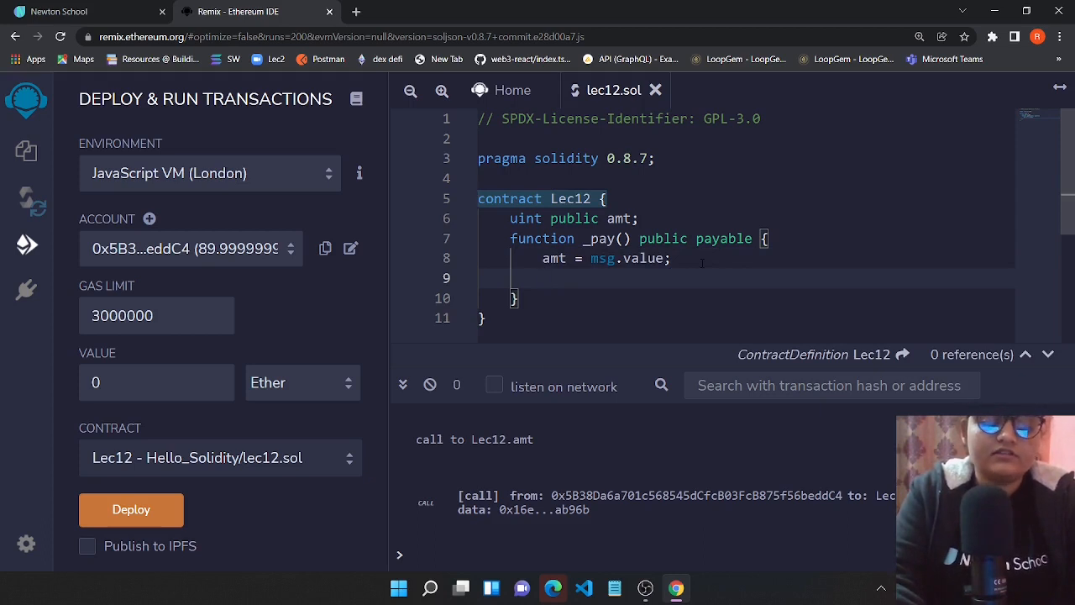
type("this.")
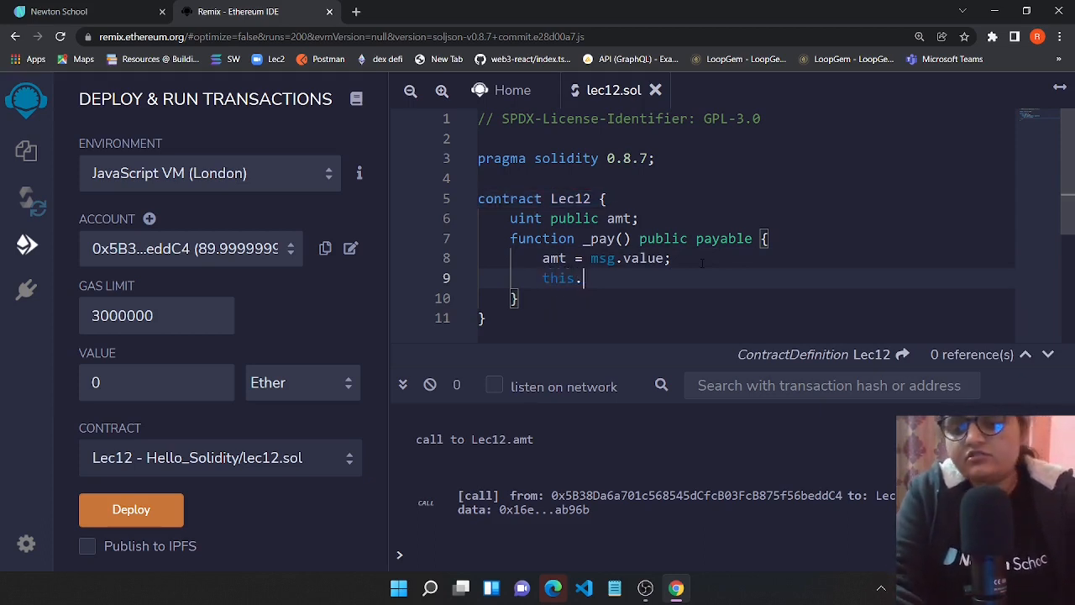
type("address")
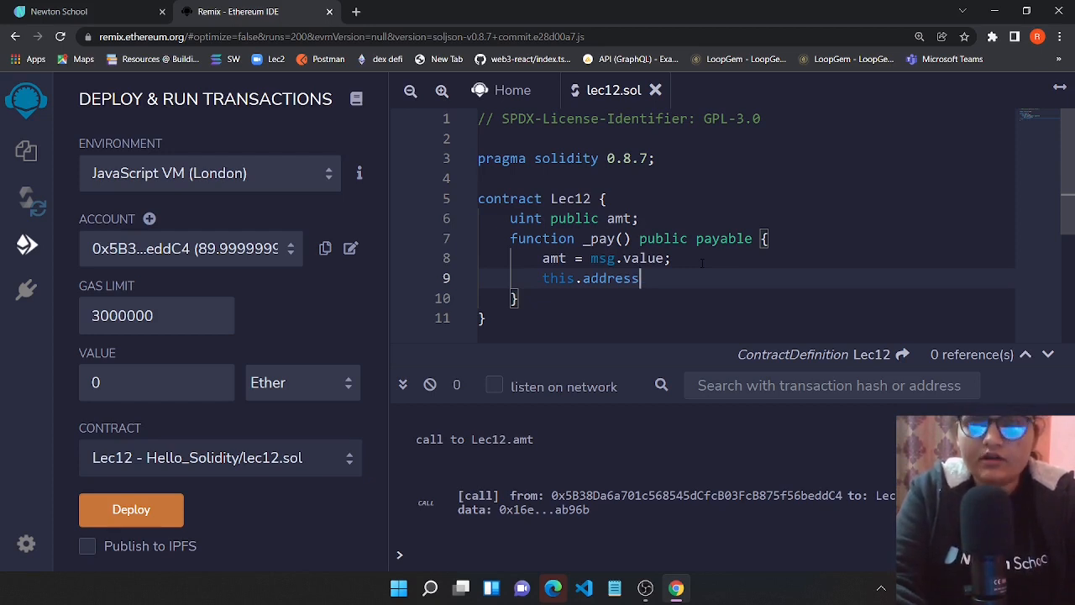
type(".ba")
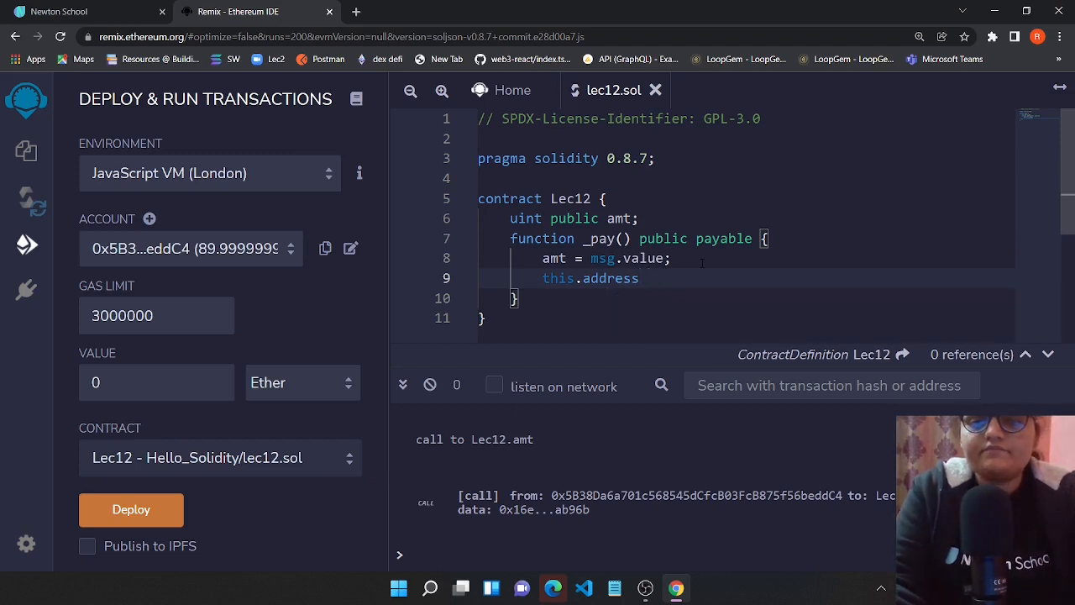
type(".")
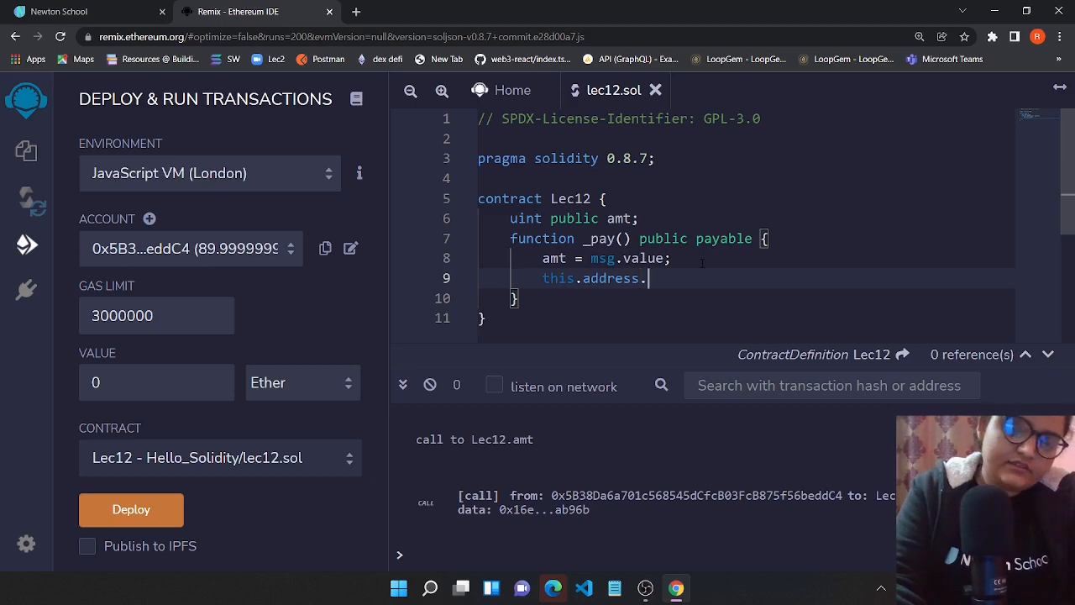
key("Backspace")
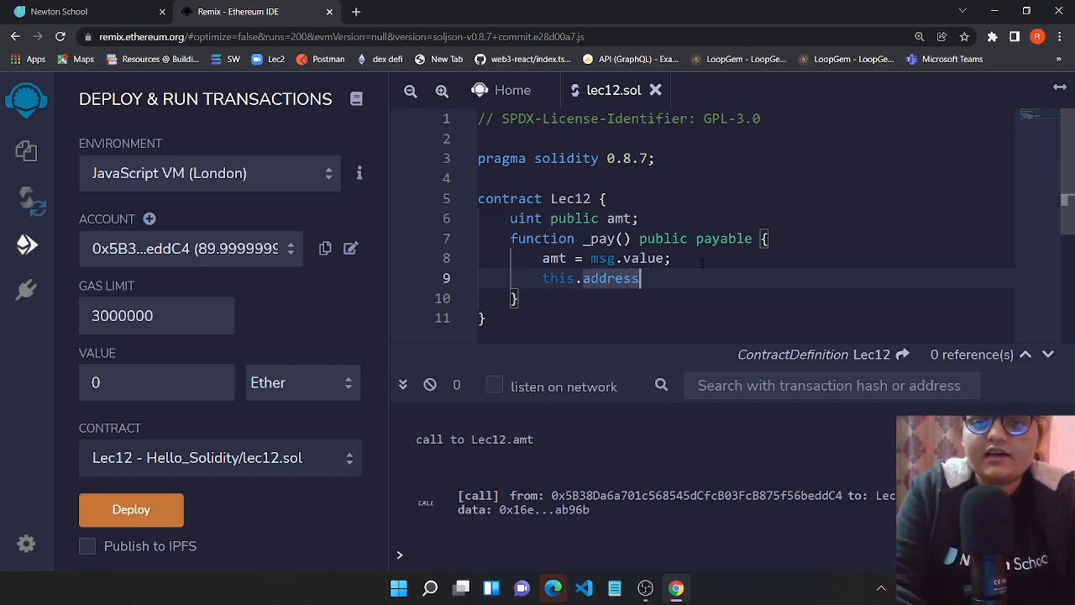
key("Backspace")
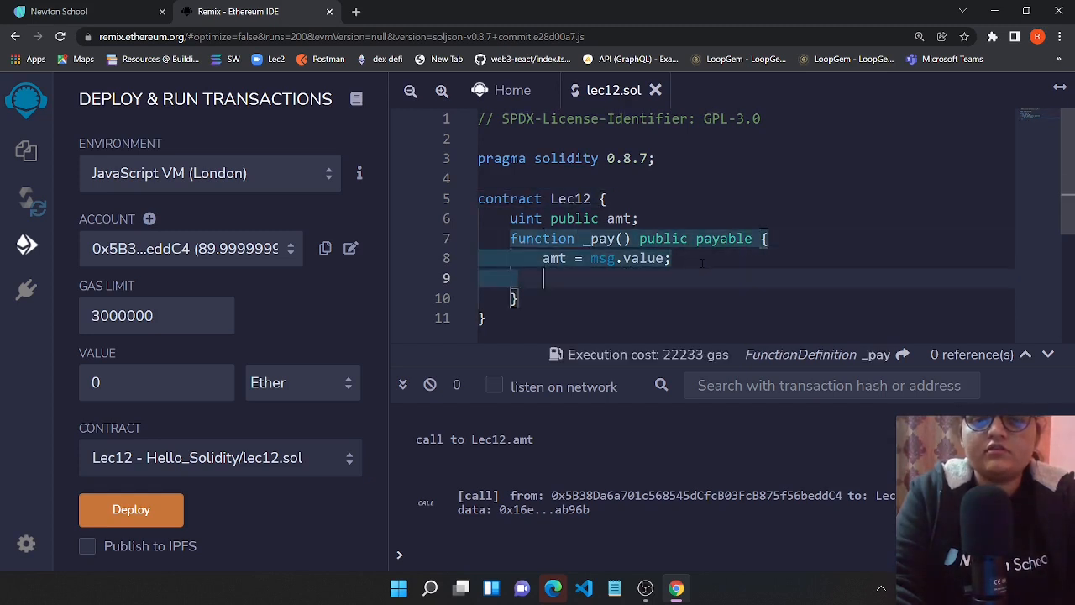
left_click(534, 198)
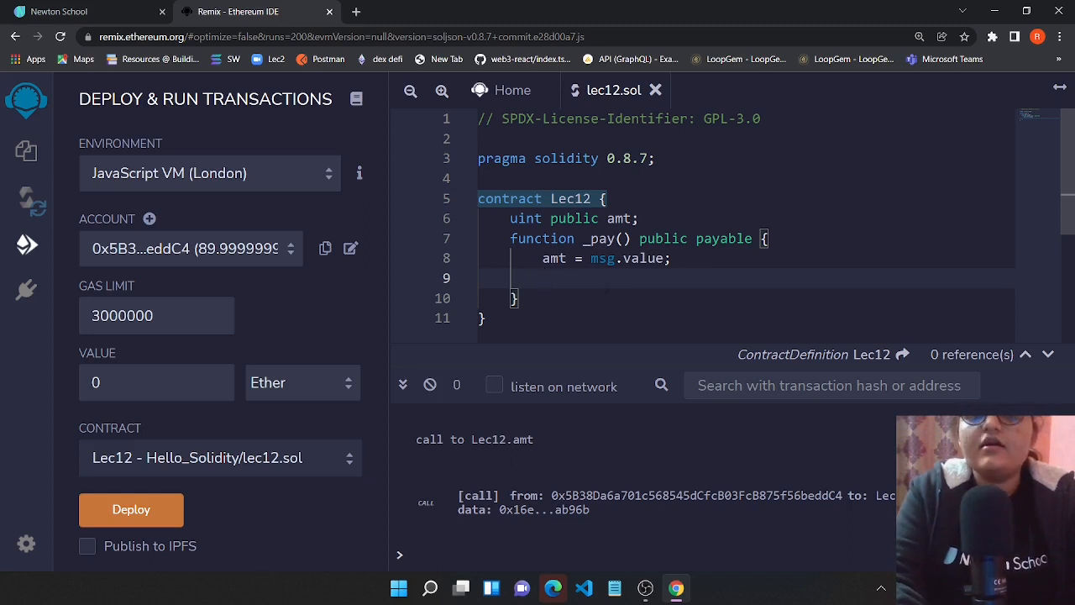
- Add a public _dep function with a payable(...) call, removing the msg.sender argument
left_click(517, 299)
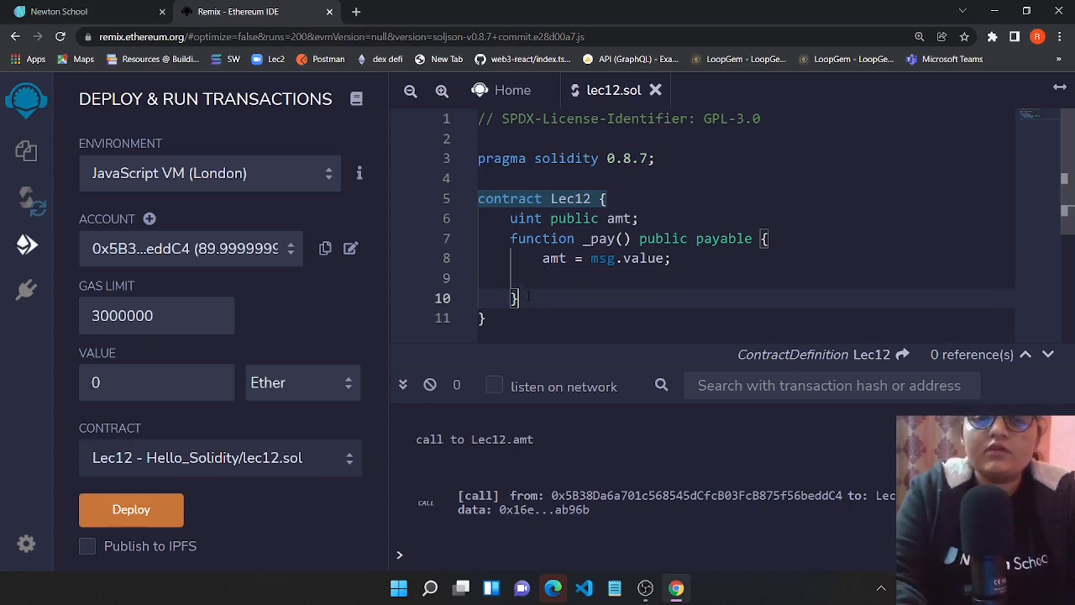
type("function _")
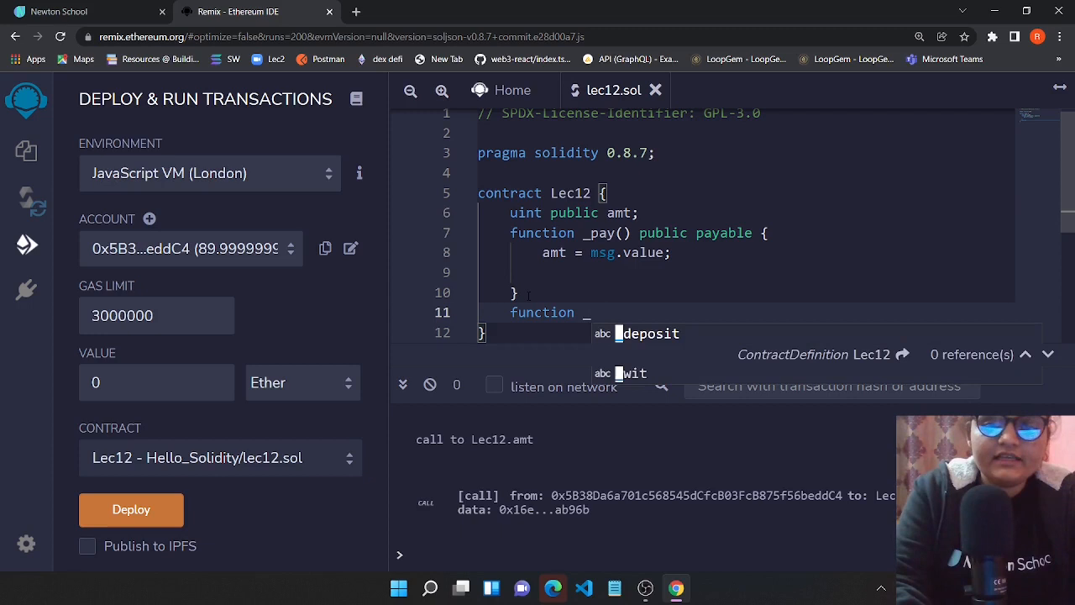
type("dep")
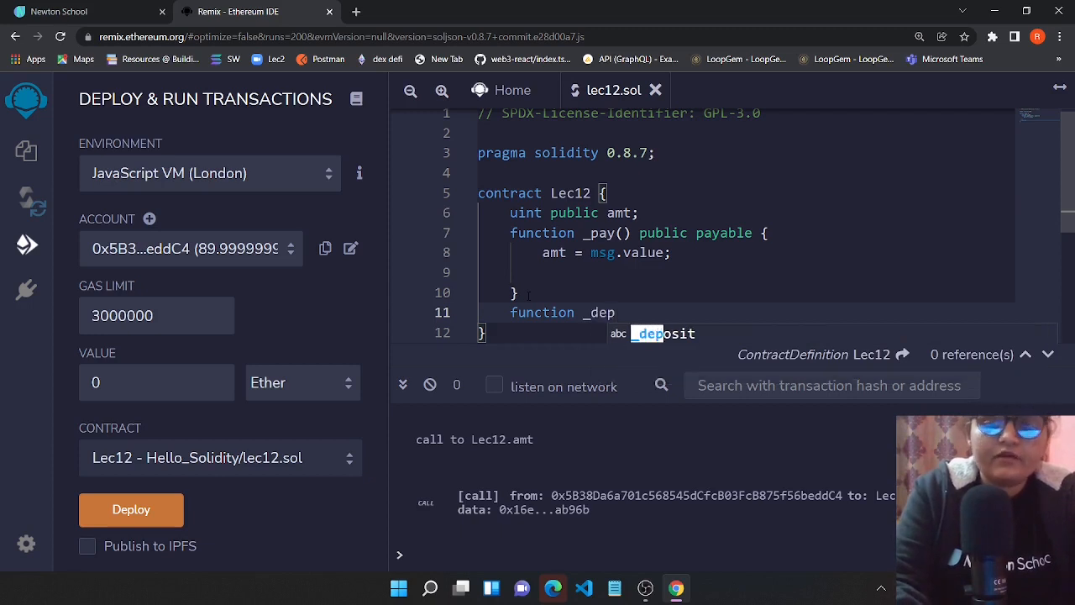
type("() public {")
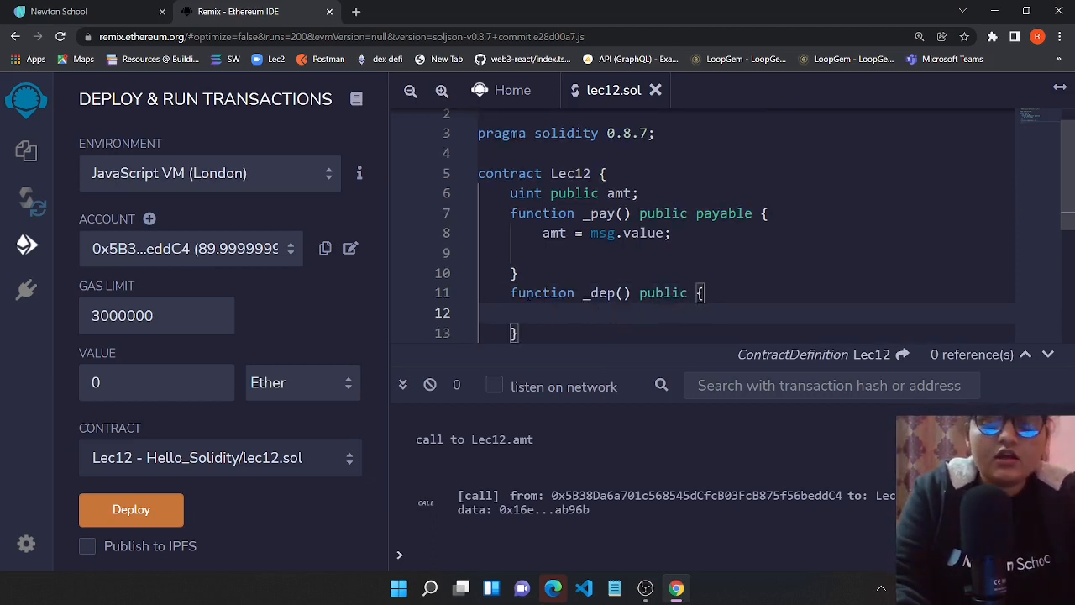
type("payable(m")
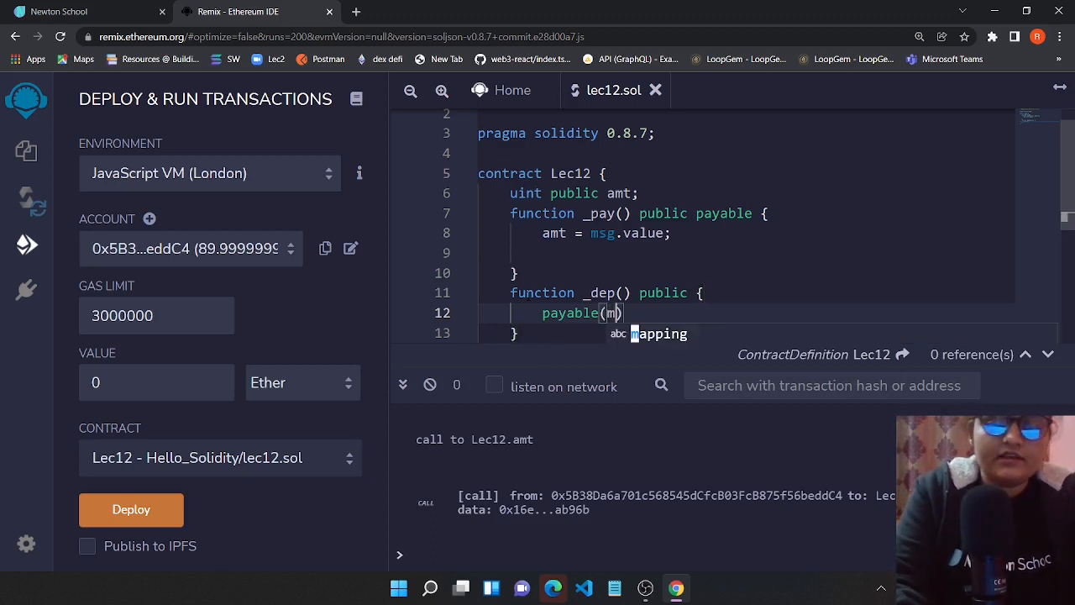
type("sg.")
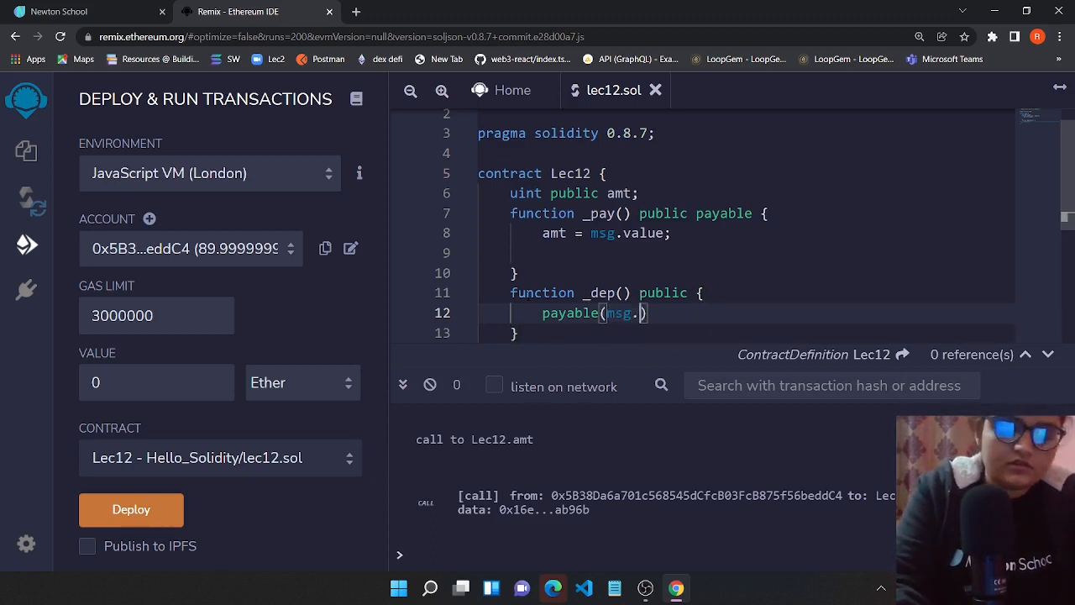
type("sender")
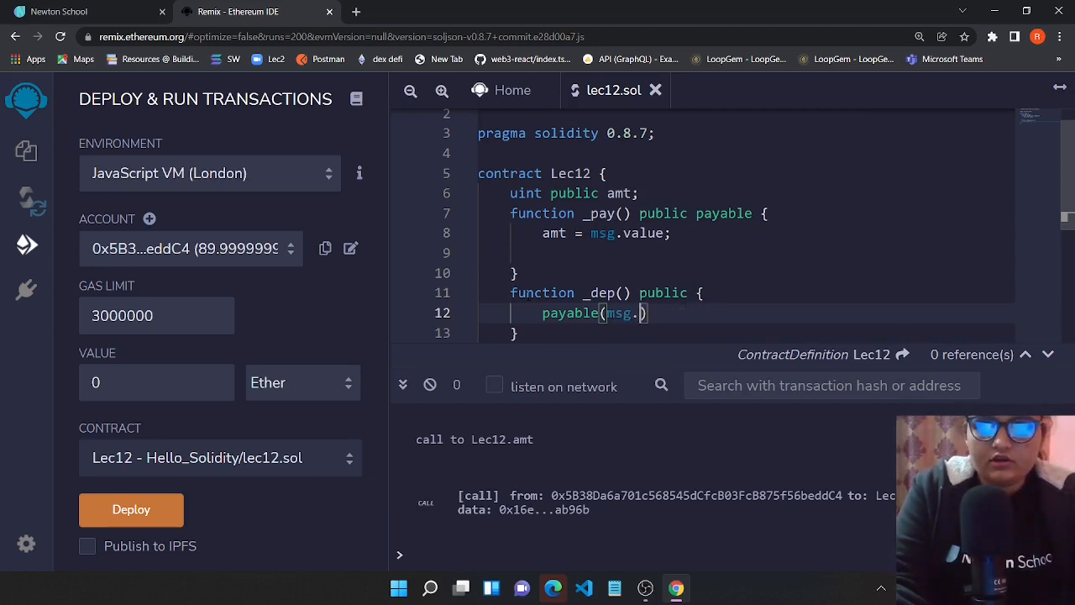
key("Backspace")
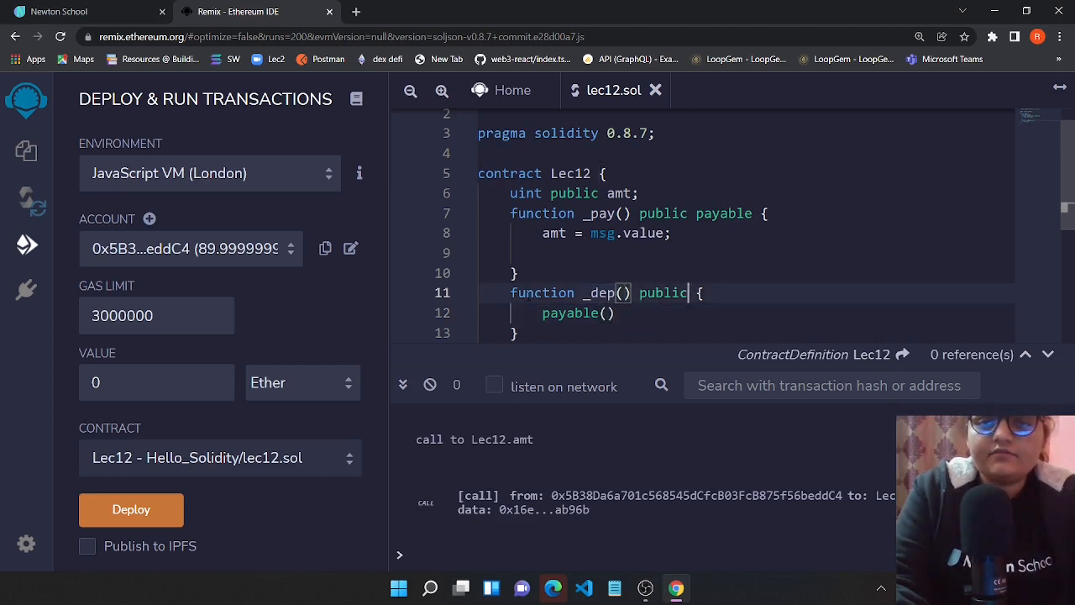
- Declare address to = recipient and call payable(to).transfer(this.address)
type("addre")
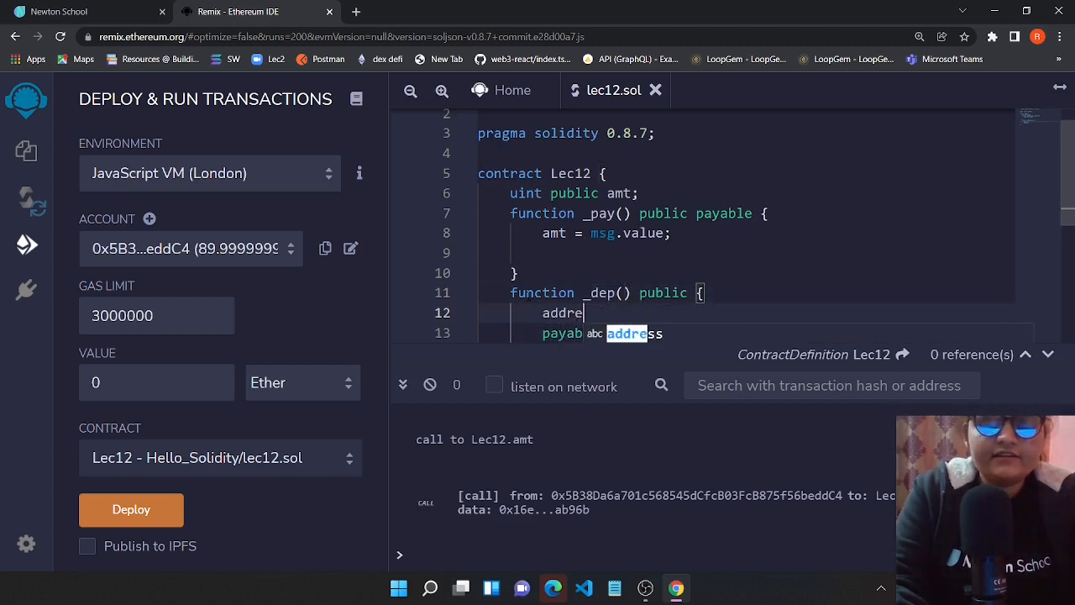
type("ss to")
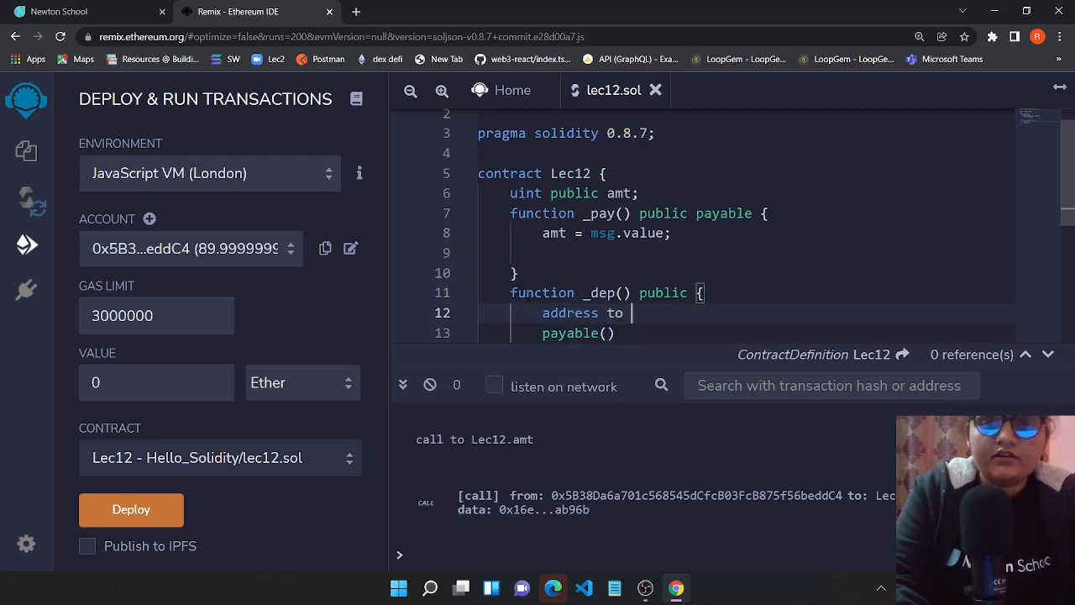
type("=")
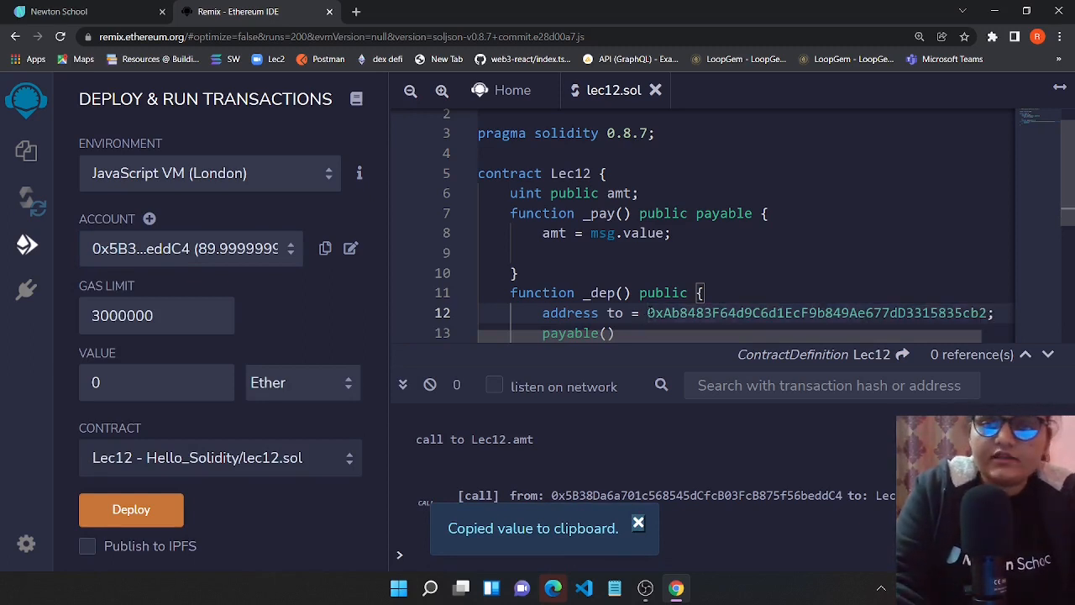
type("to")
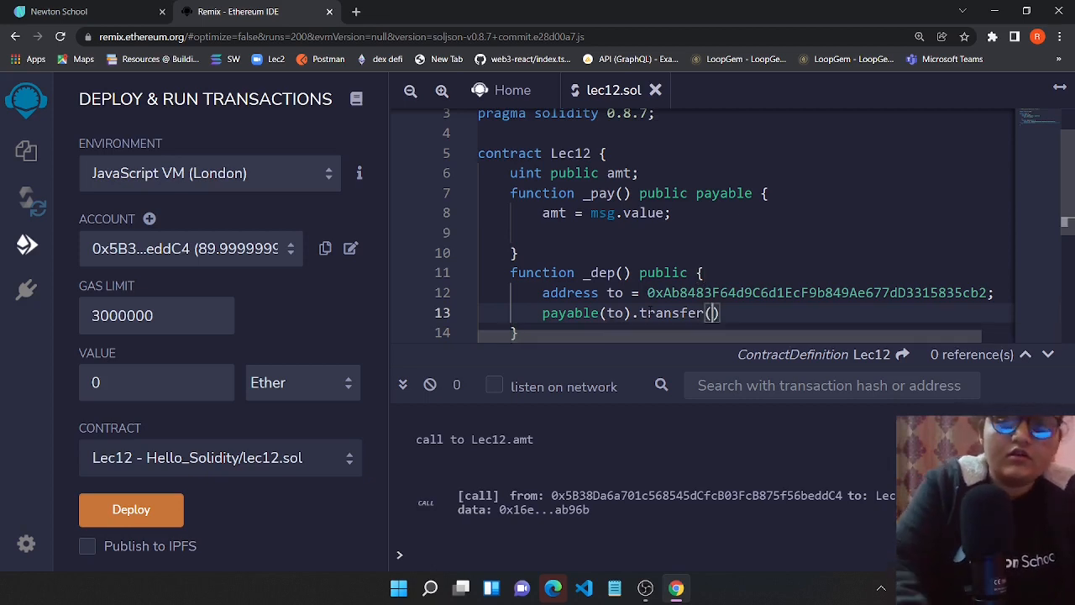
type("this")
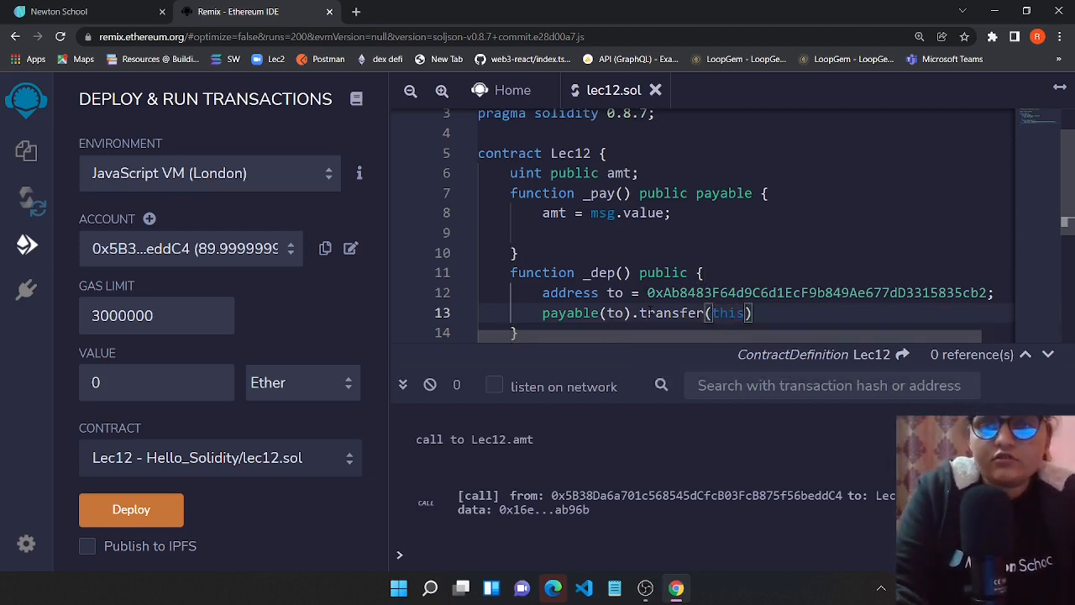
type(".address")
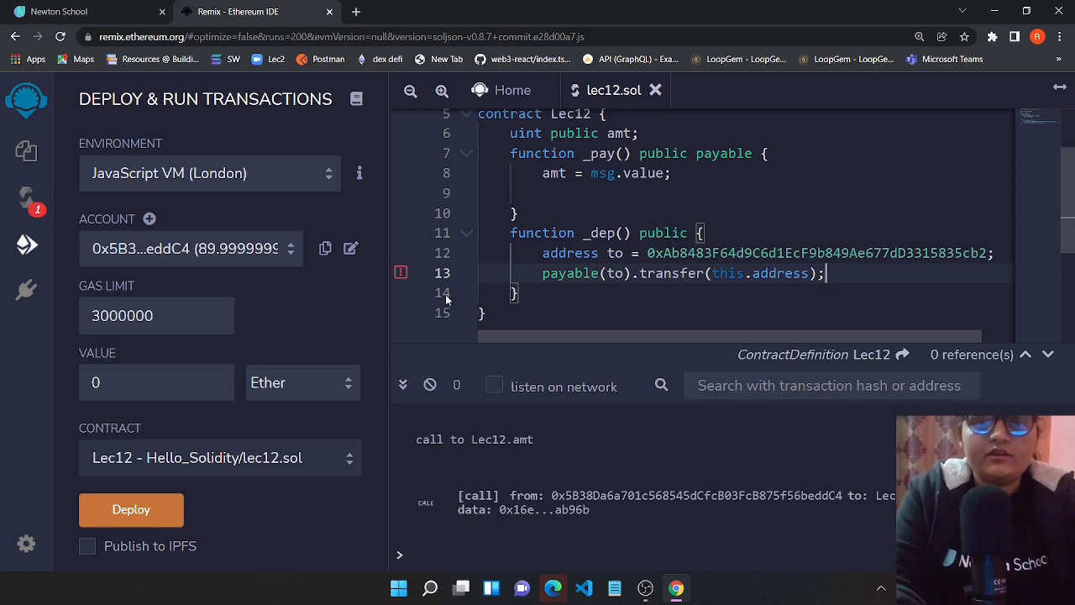
left_click(131, 509)
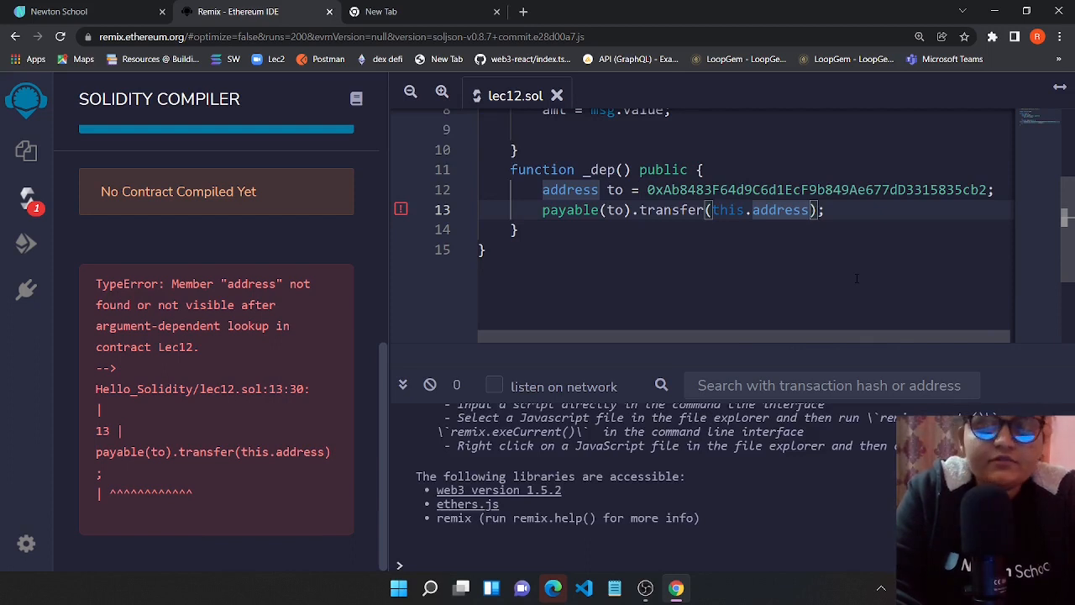
key("Backspace")
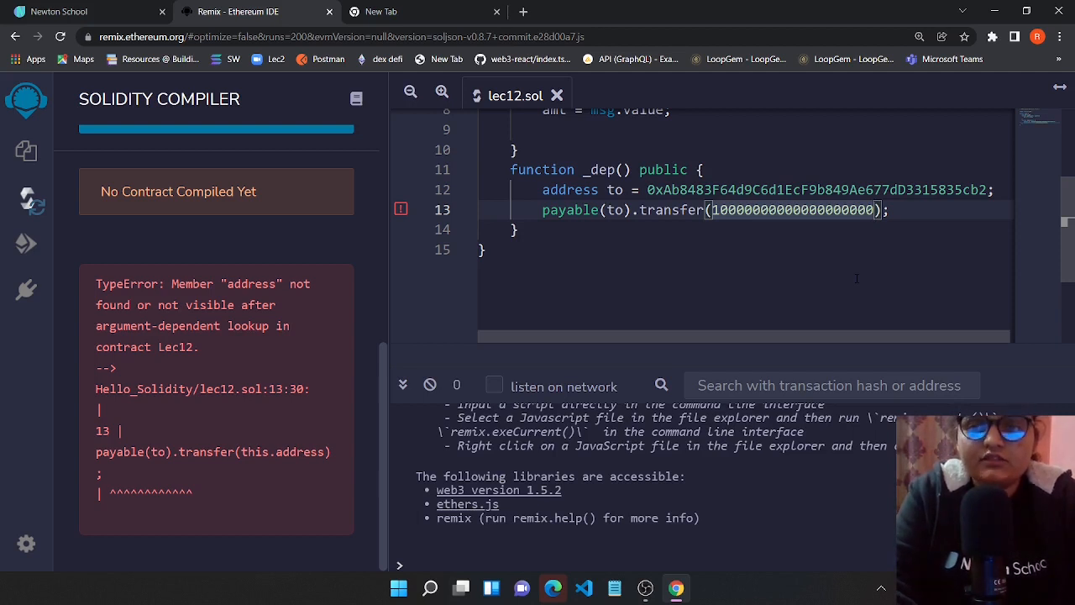
scroll("up", 3)
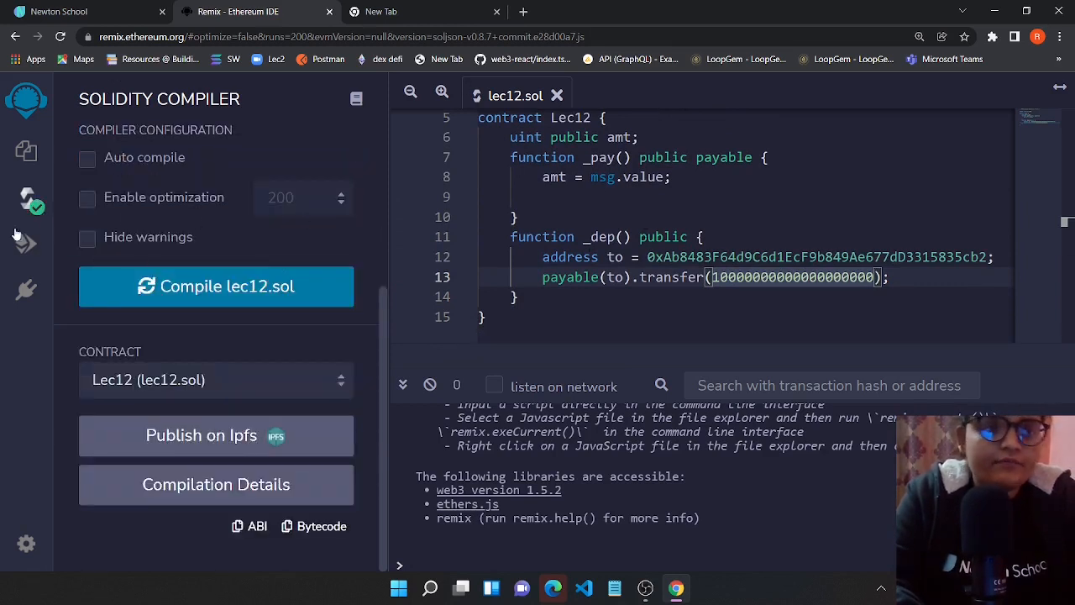
- Redeploy Lec12 and set the transaction value to 10 ether
left_click(27, 245)
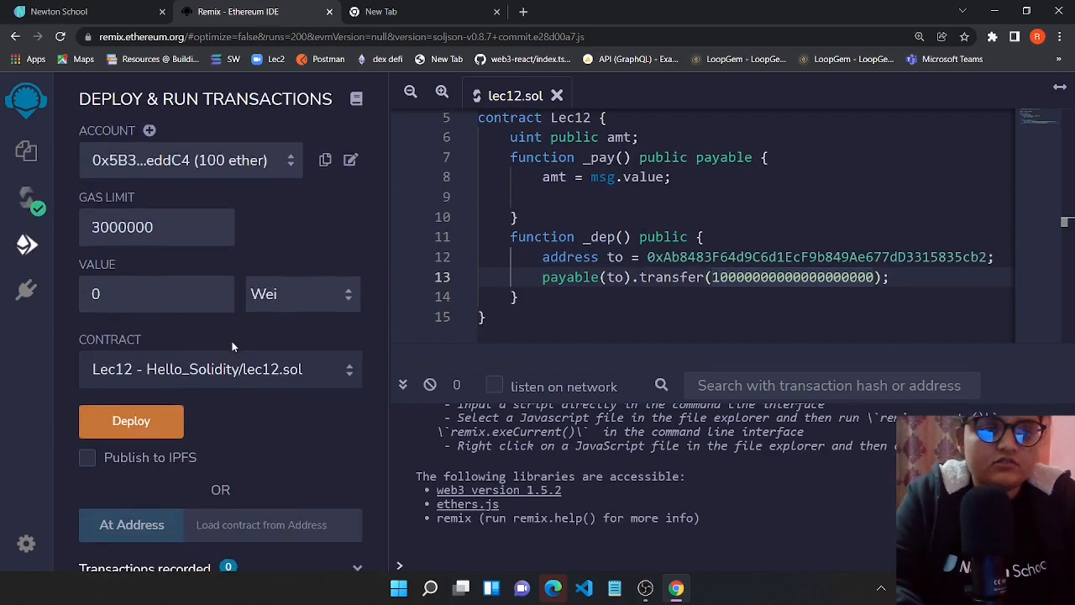
left_click(131, 420)
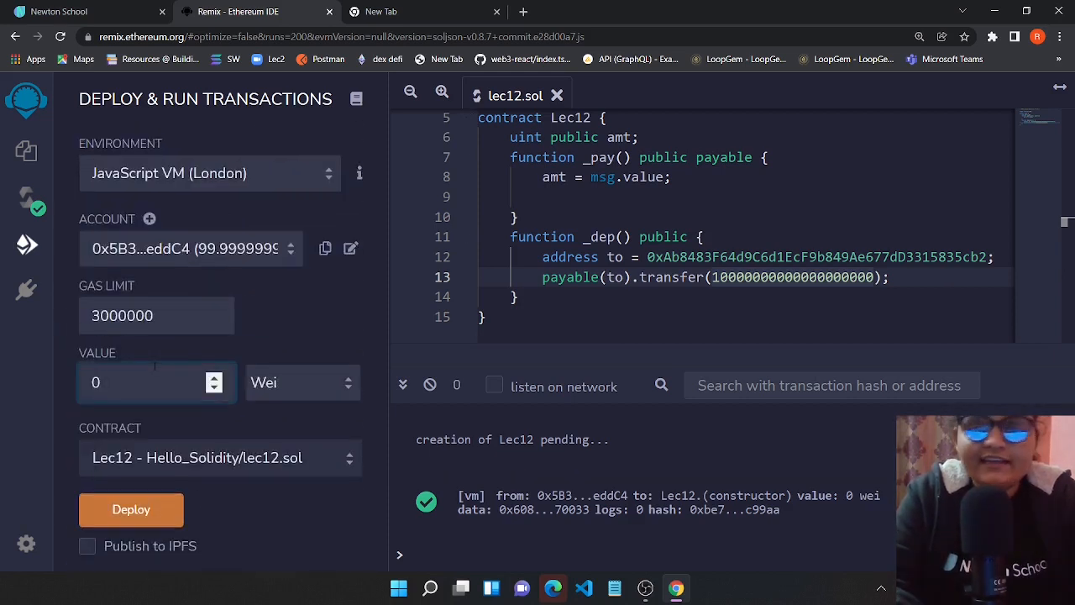
type("10")
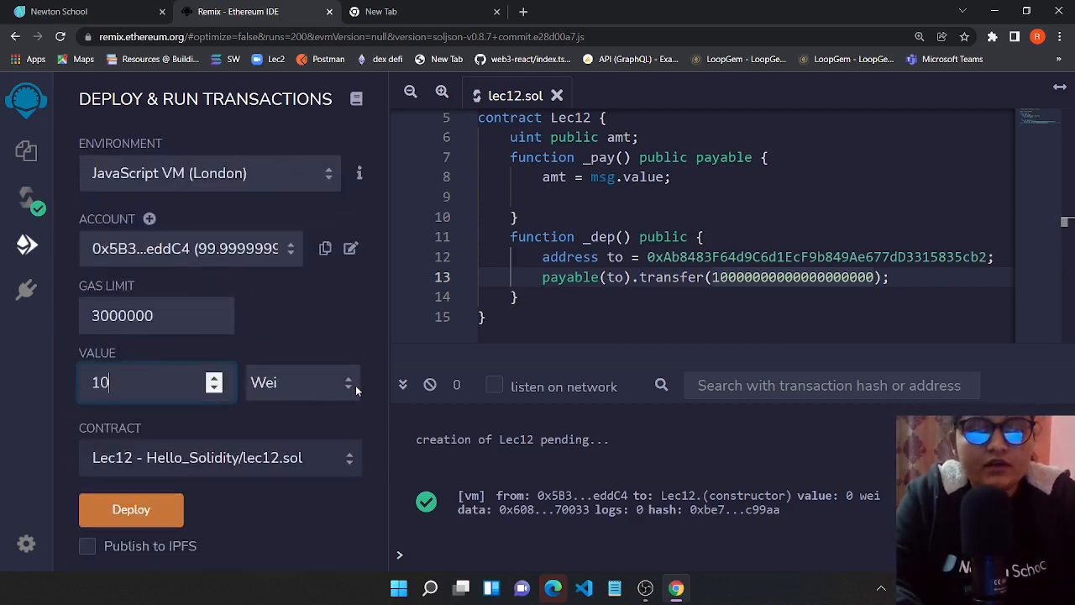
left_click(301, 383)
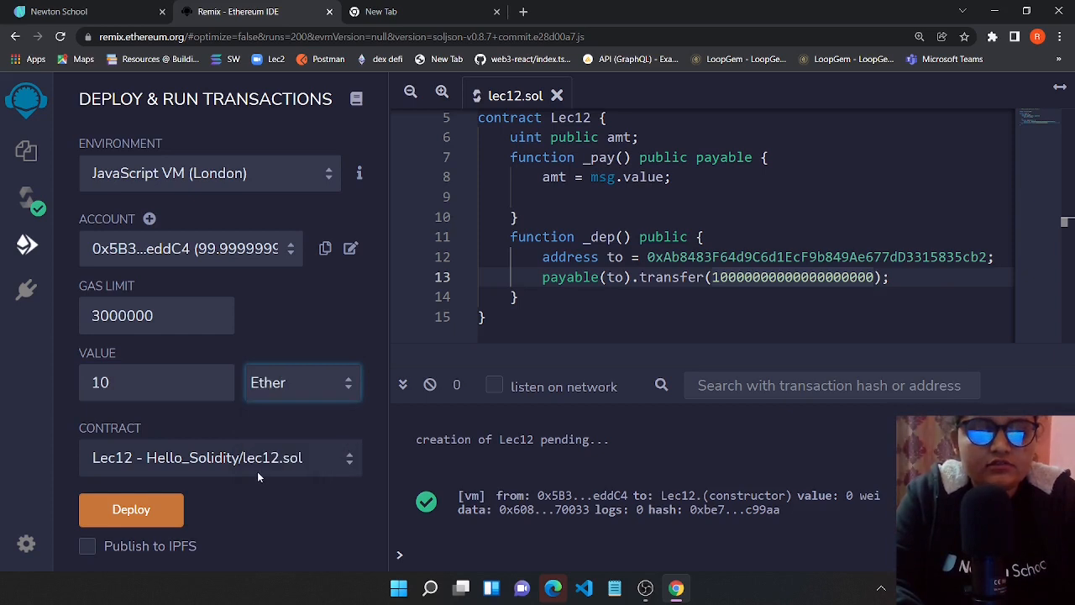
left_click(131, 509)
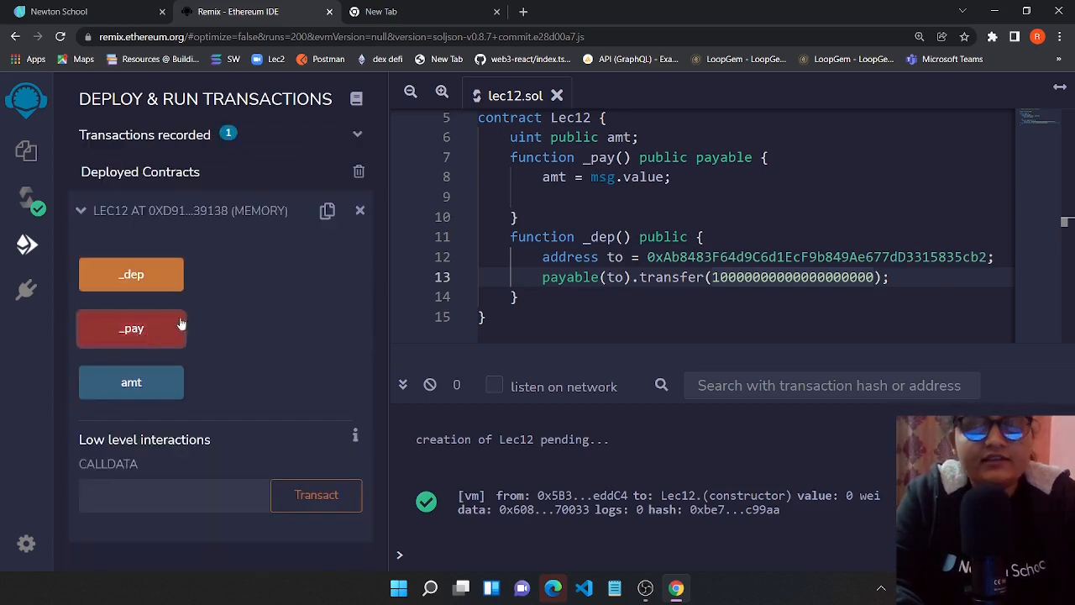
left_click(131, 328)
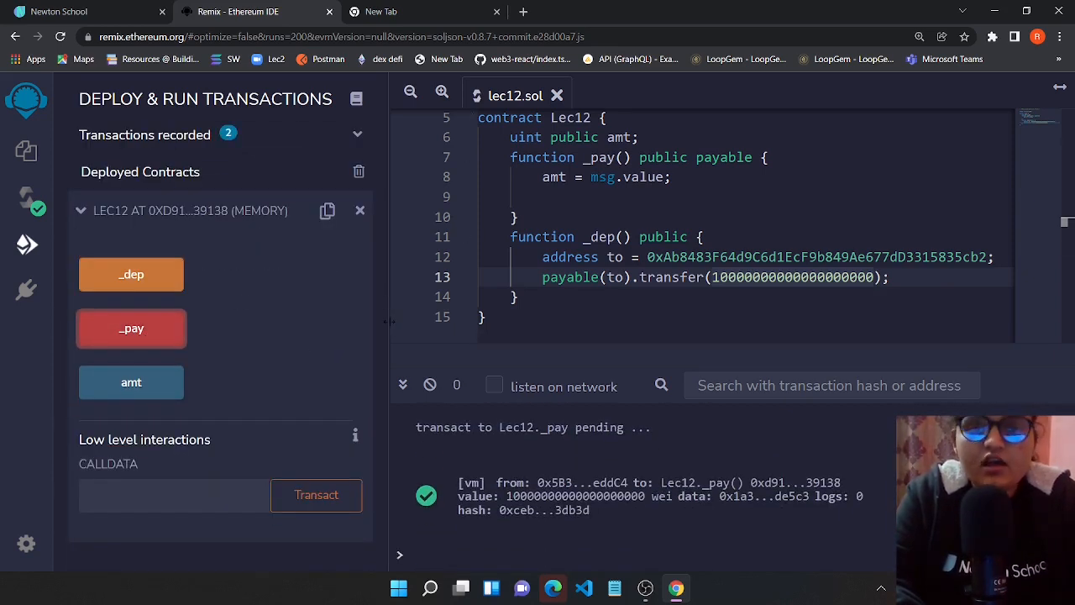
left_click(131, 383)
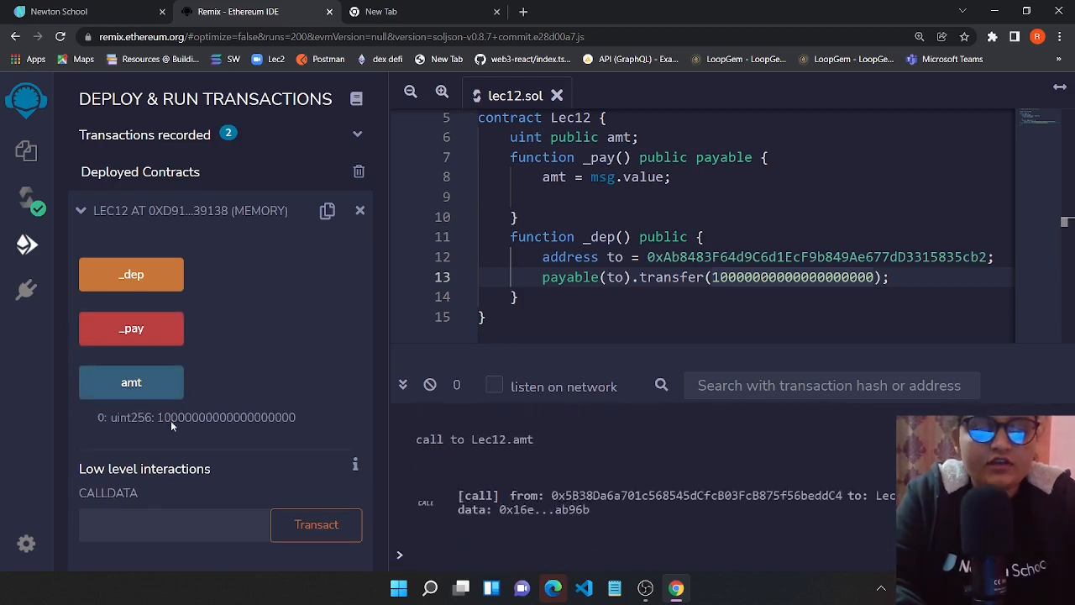
double_click(225, 417)
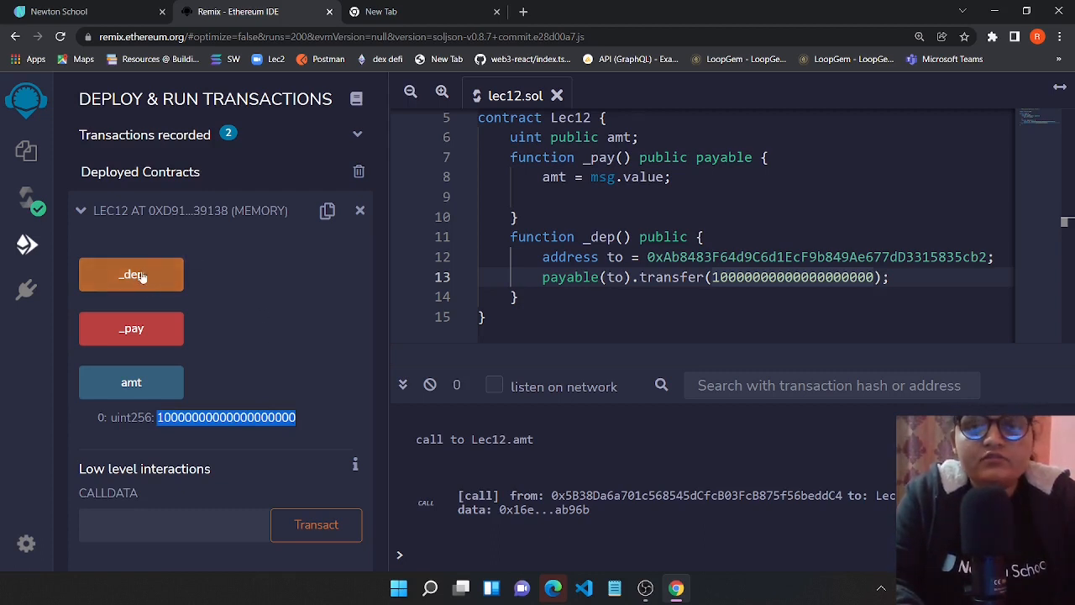
left_click(131, 274)
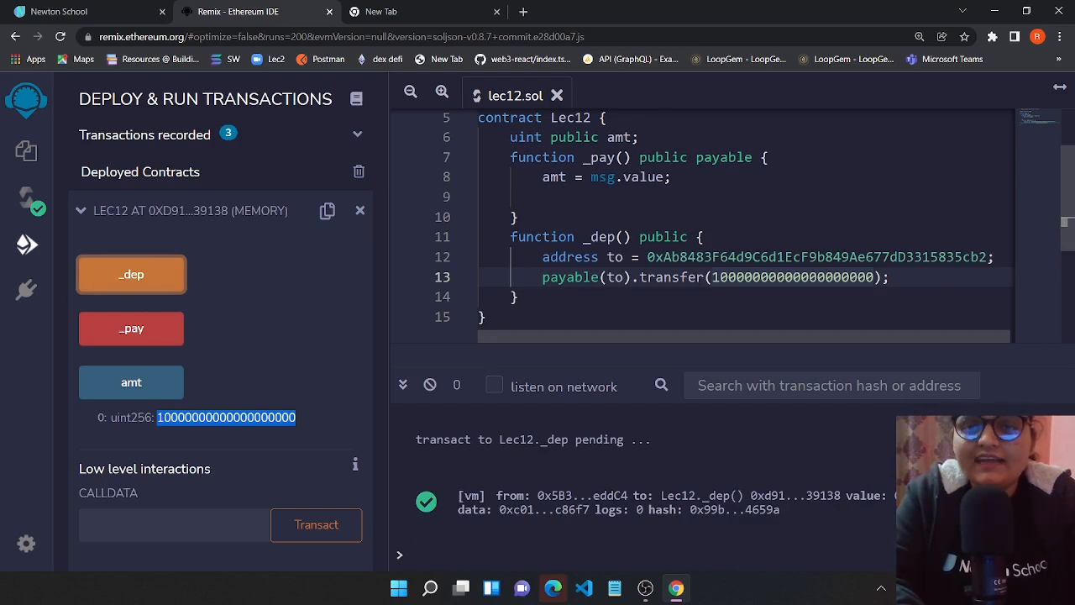
- Select the 0xAb8...35cb2 account showing 110 ether and collapse the deployed contract
left_click(648, 257)
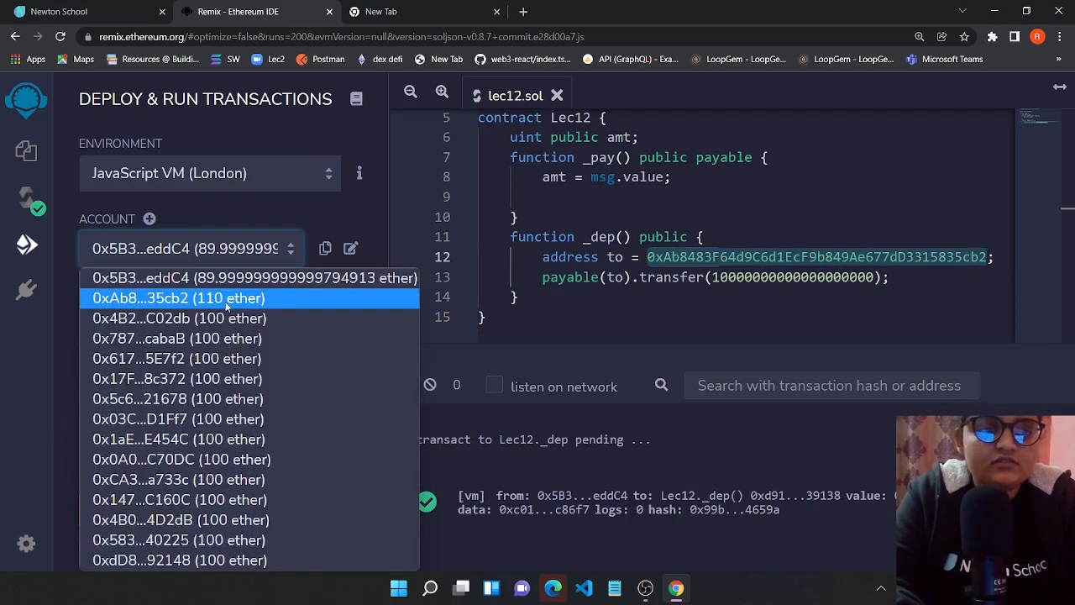
left_click(178, 299)
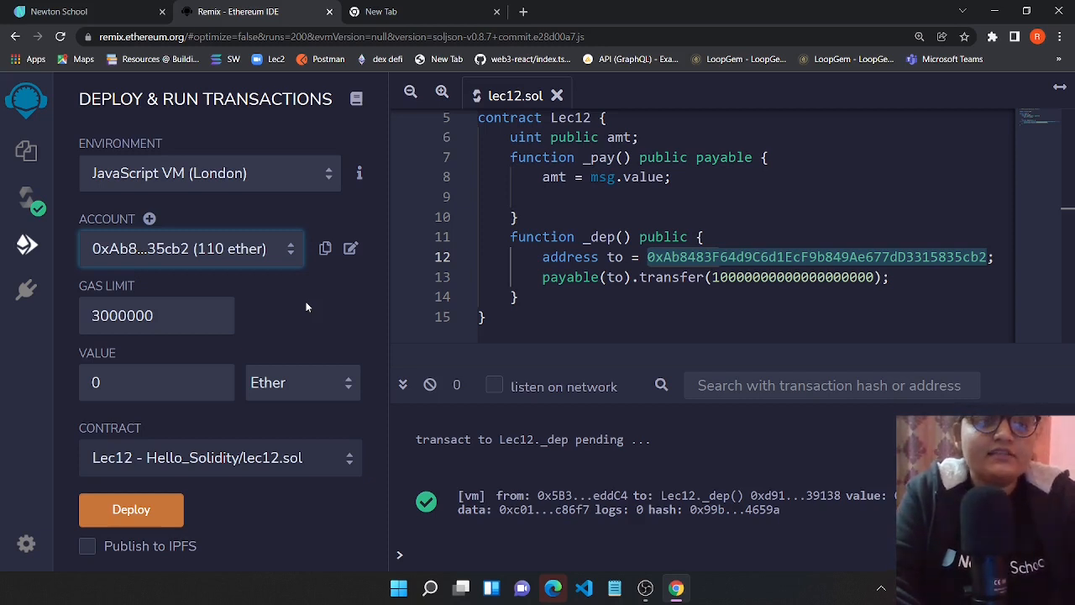
mouse_move(171, 261)
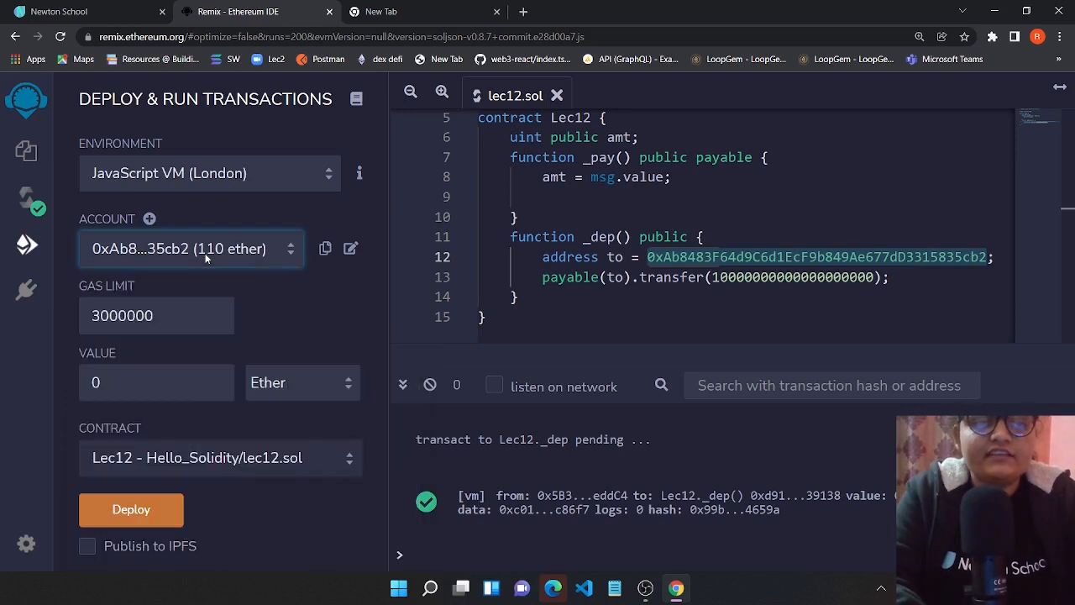
mouse_move(265, 341)
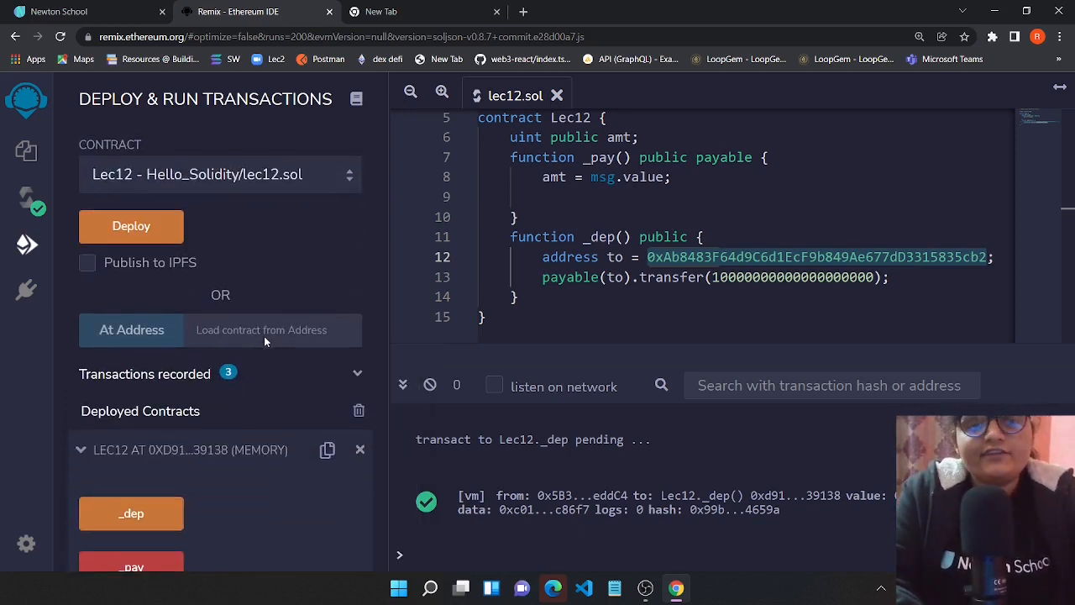
left_click(81, 186)
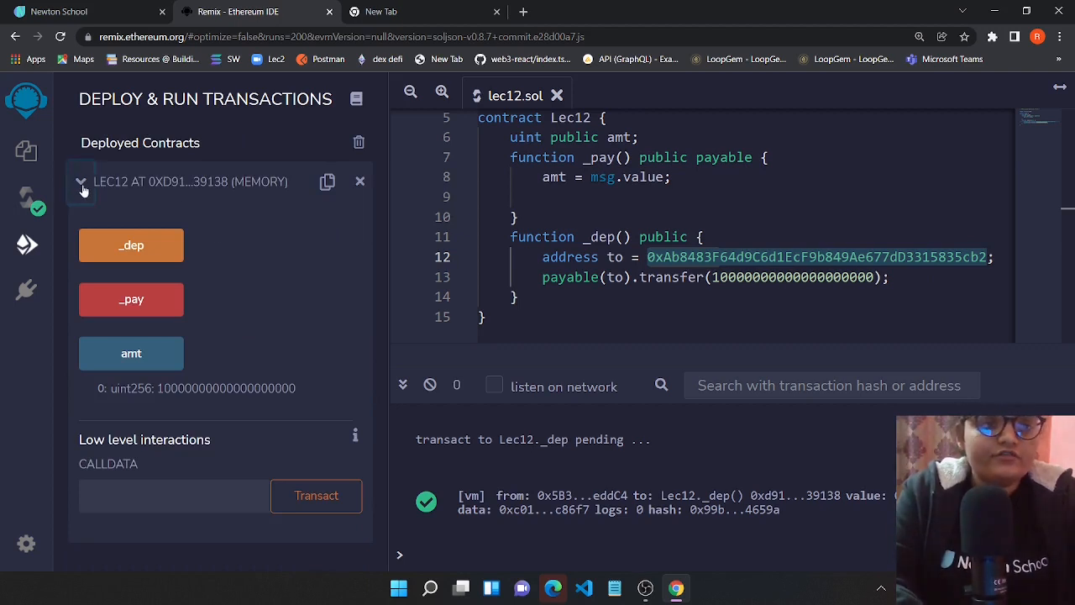
left_click(81, 181)
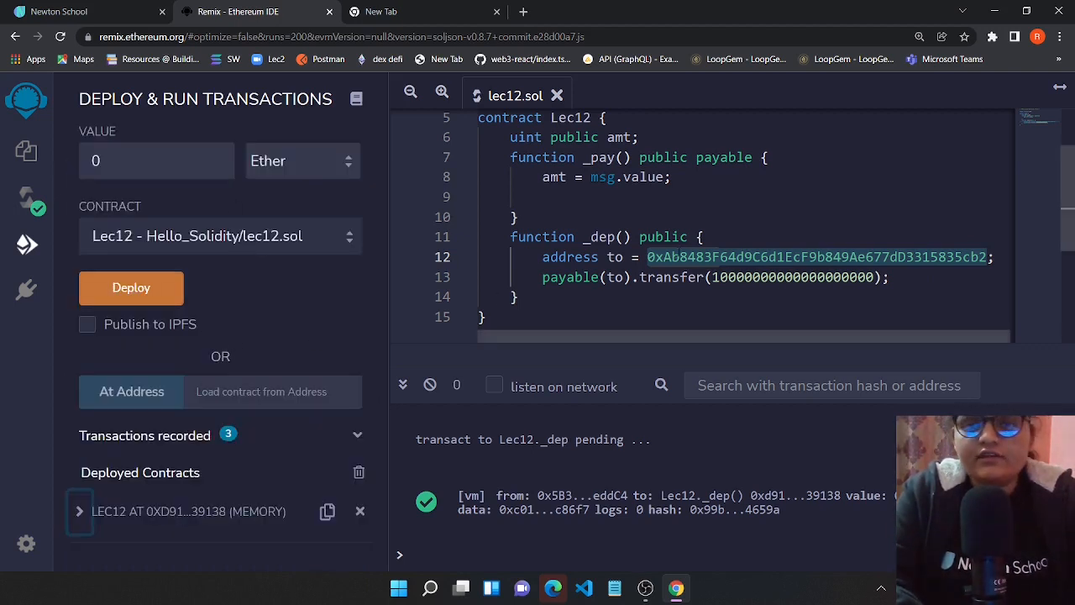